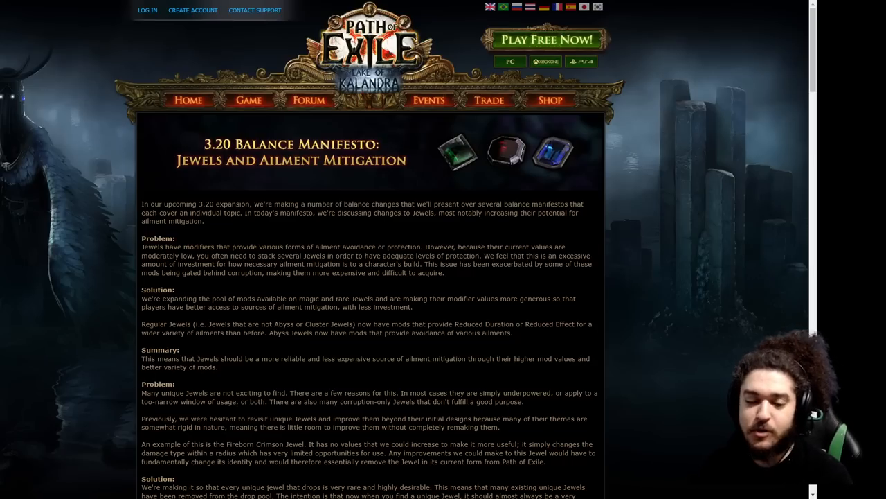
pyautogui.moveTo(451, 221)
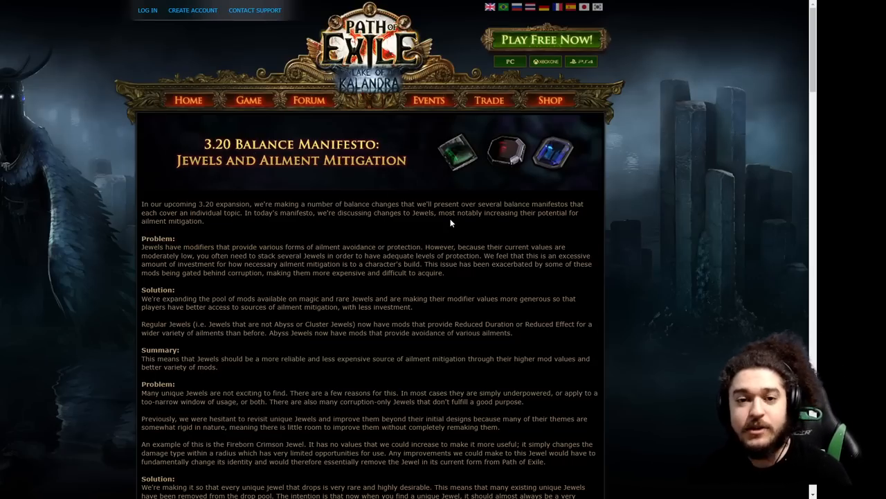
pyautogui.moveTo(434, 174)
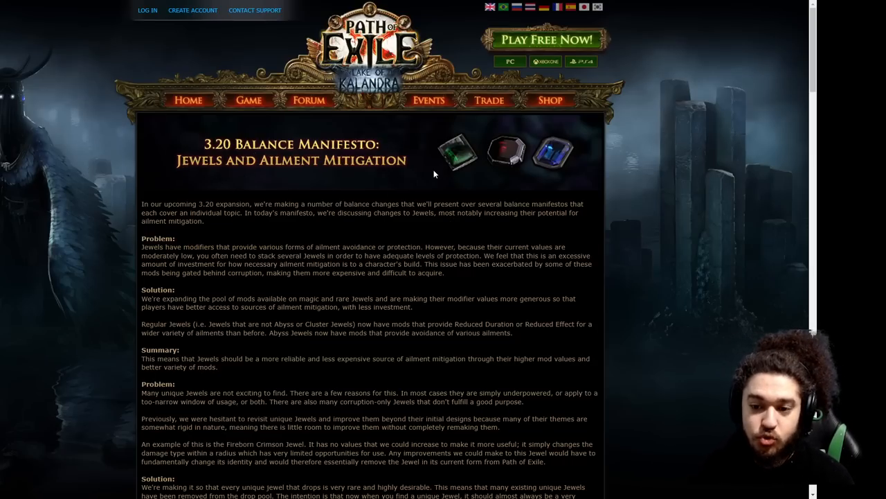
# Skim down to the manifesto's conclusion and first reply, then return to its opening paragraph
pyautogui.scroll(-3)
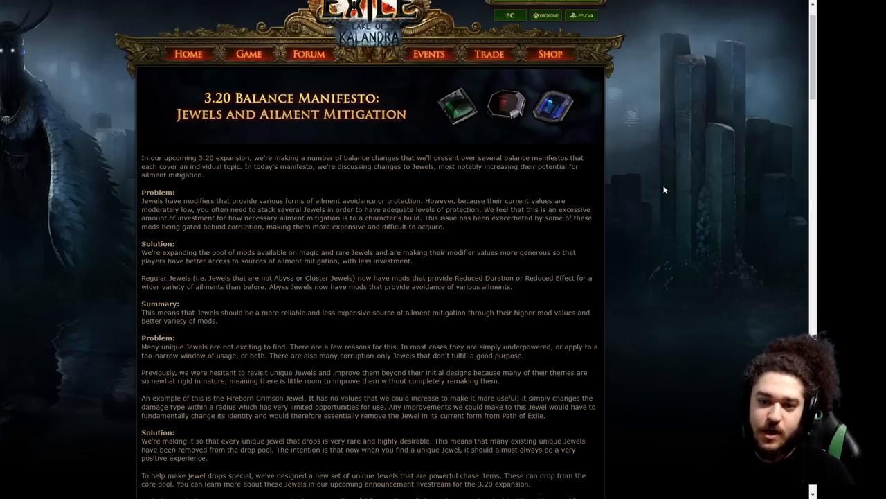
pyautogui.moveTo(648, 180)
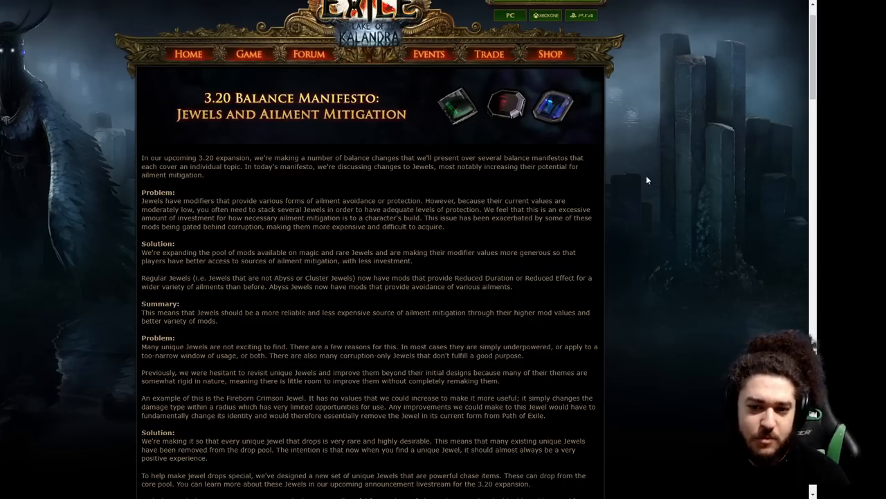
pyautogui.moveTo(213, 138)
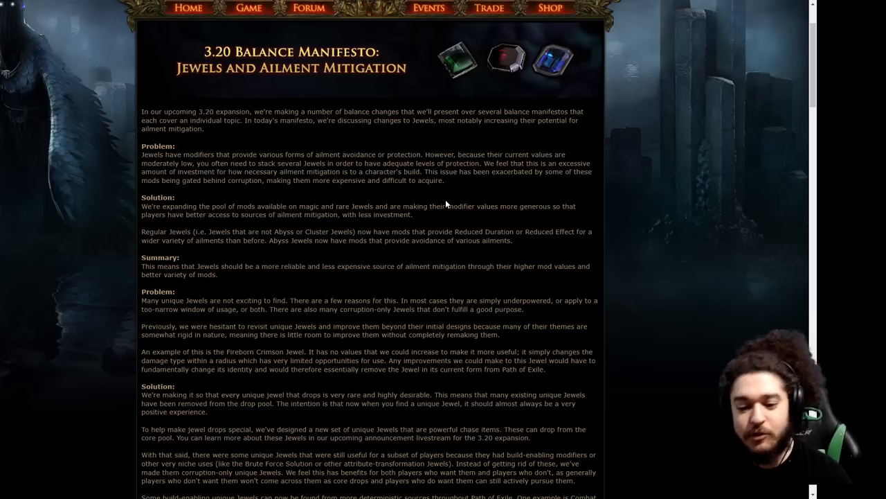
pyautogui.scroll(-3)
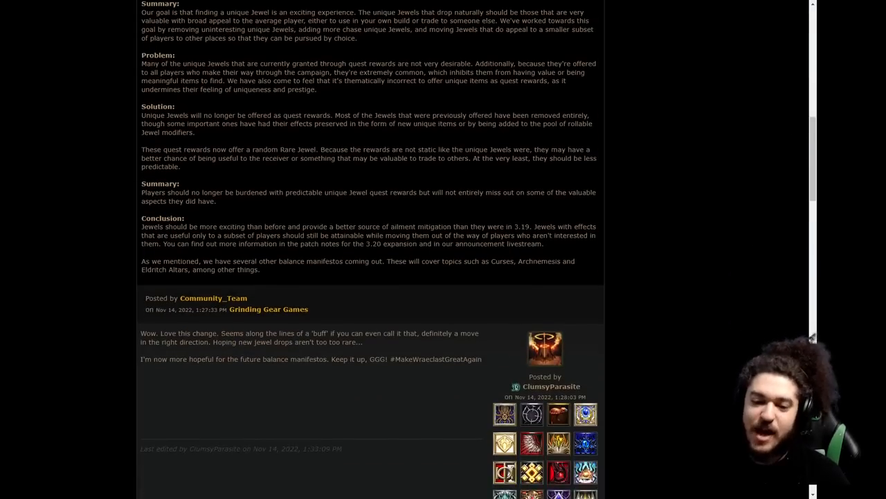
pyautogui.scroll(3)
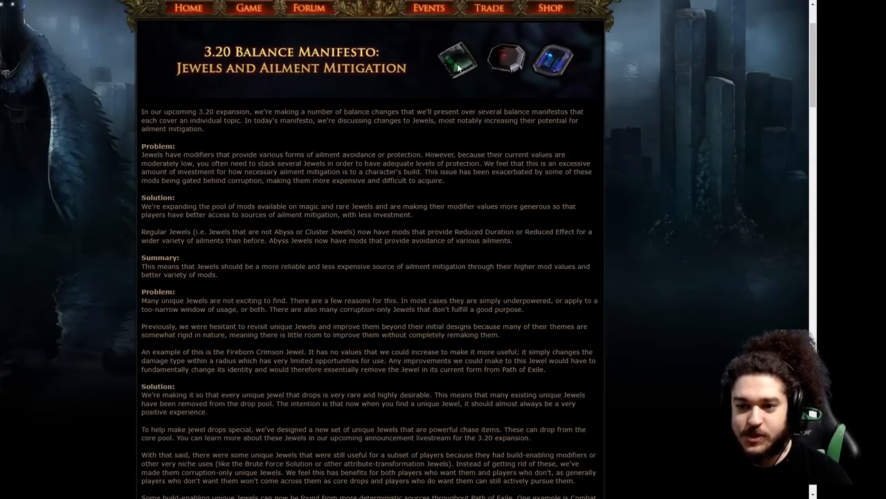
pyautogui.scroll(3)
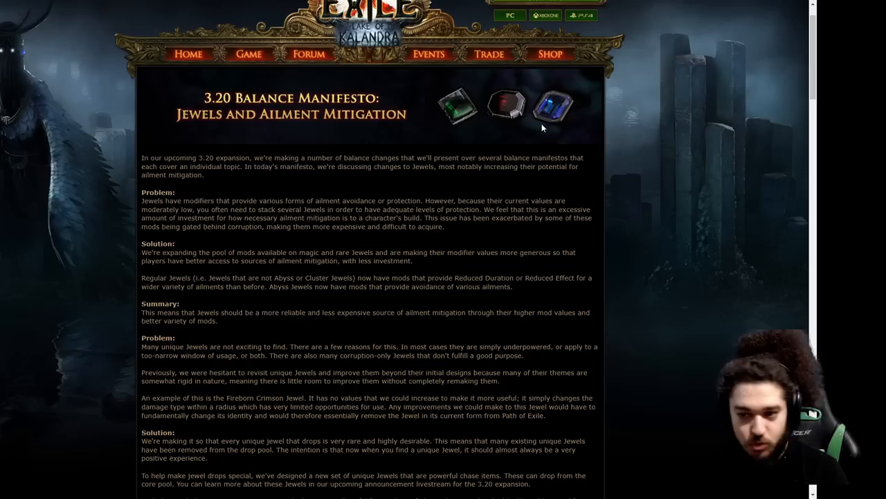
pyautogui.moveTo(554, 119)
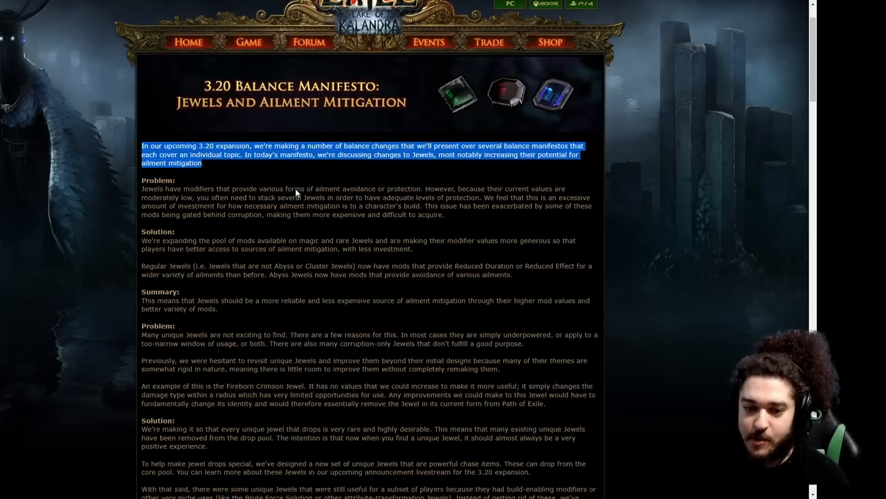
# Highlight the Problem sentence calling ailment mitigation an excessive amount of investment
pyautogui.scroll(-3)
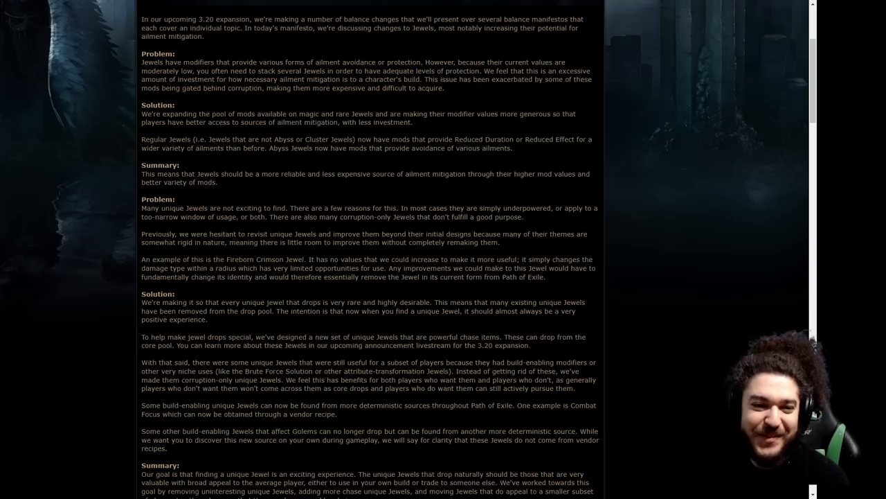
pyautogui.moveTo(455, 105)
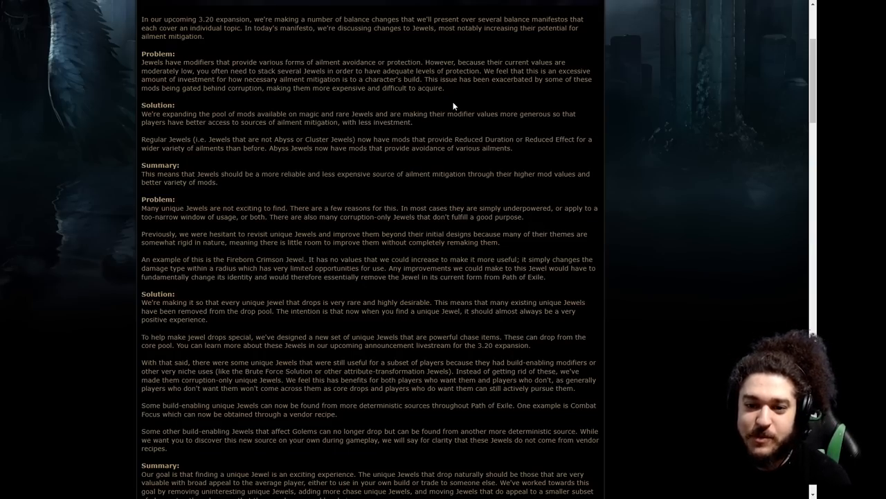
pyautogui.moveTo(485, 61); pyautogui.dragTo(439, 79)
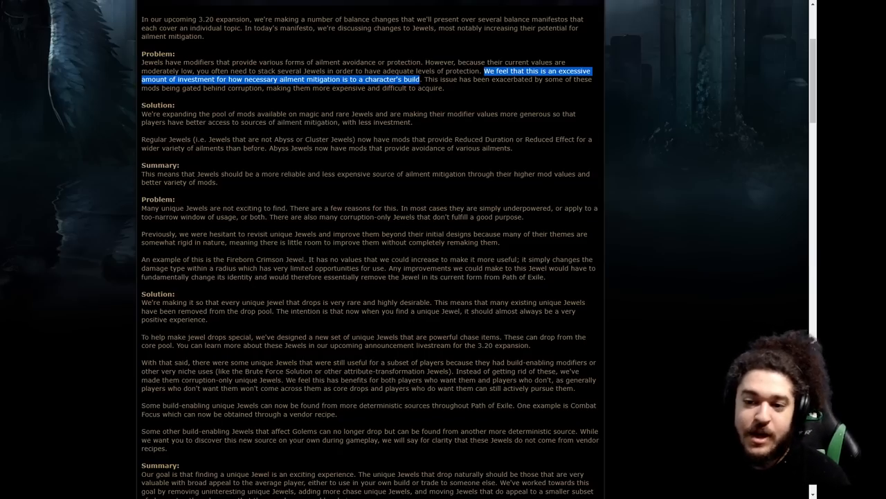
pyautogui.moveTo(396, 102)
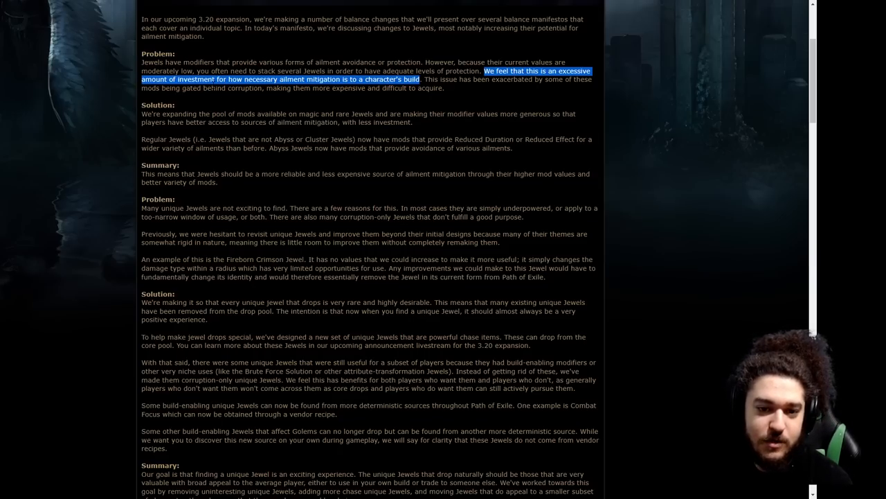
# Deselect the sentence and bring the first Solution and unique-jewel Problem sections into view
pyautogui.click(643, 122)
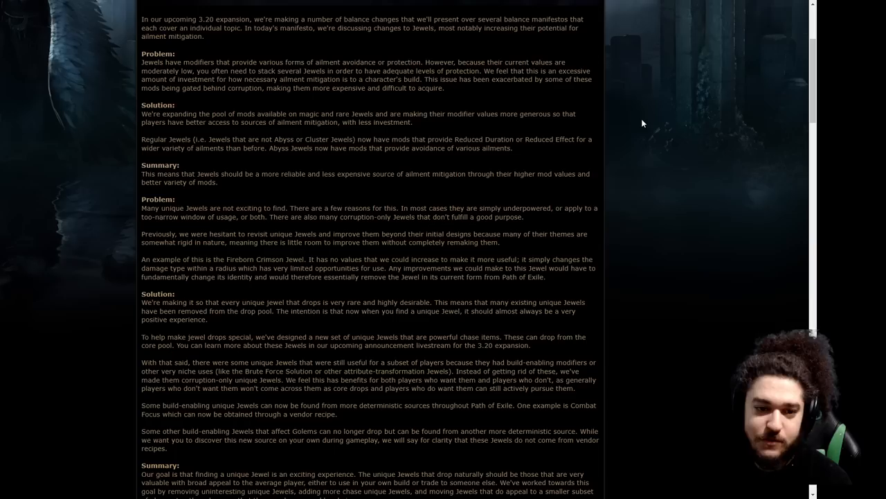
pyautogui.scroll(-3)
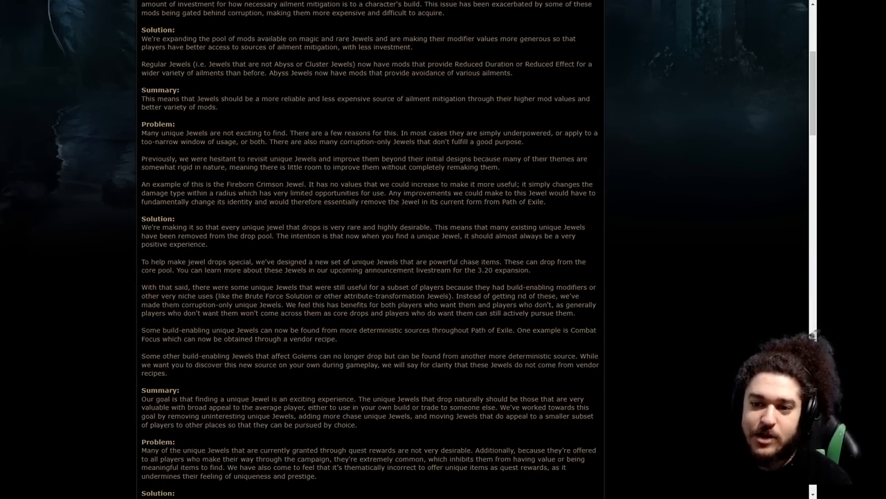
pyautogui.scroll(3)
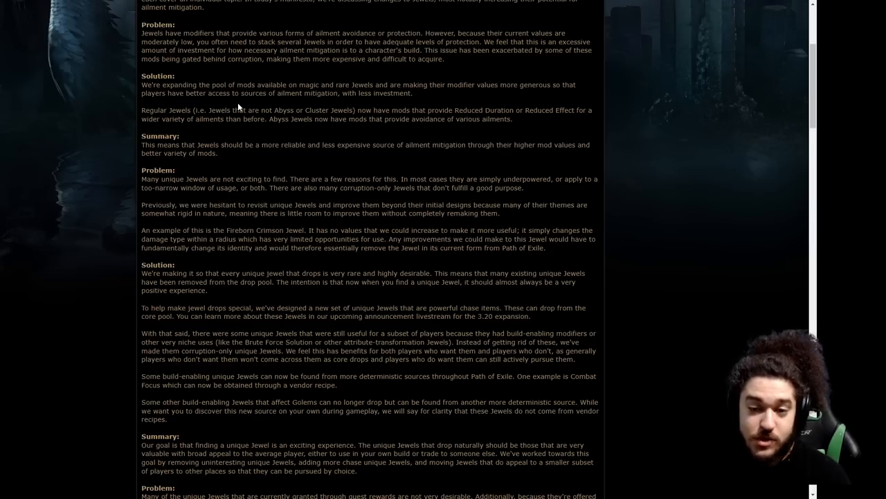
pyautogui.moveTo(159, 104)
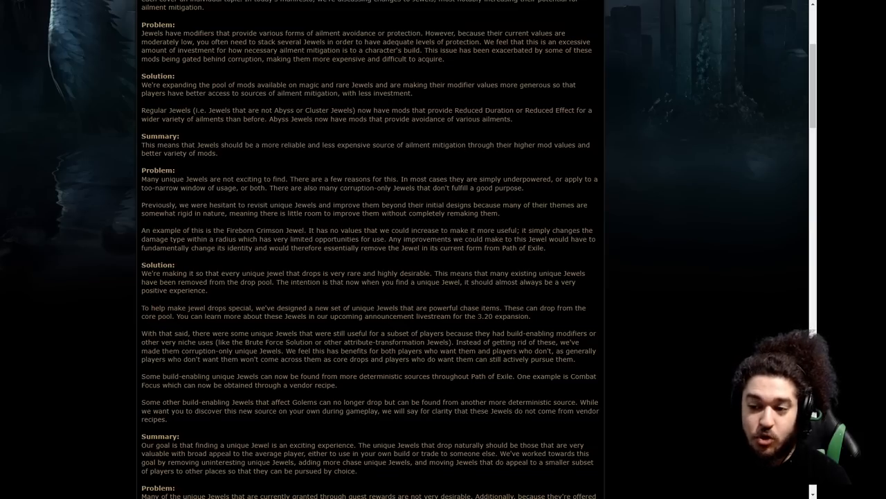
pyautogui.moveTo(235, 131)
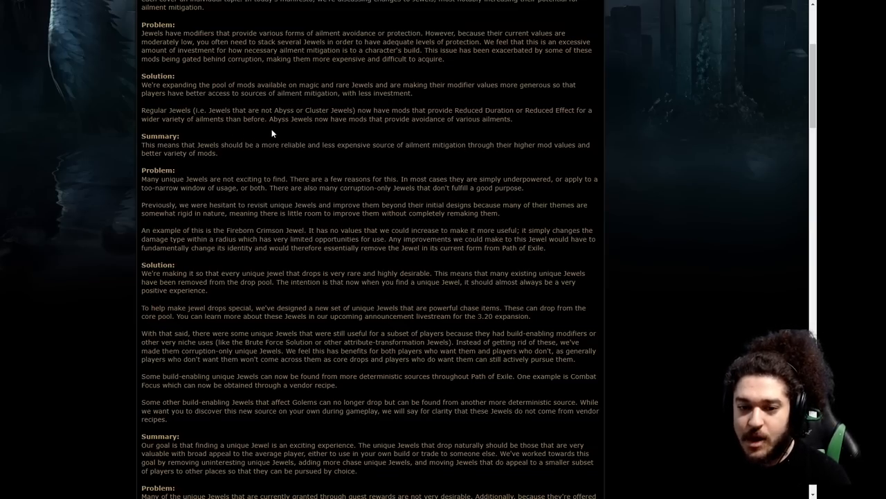
pyautogui.moveTo(540, 132)
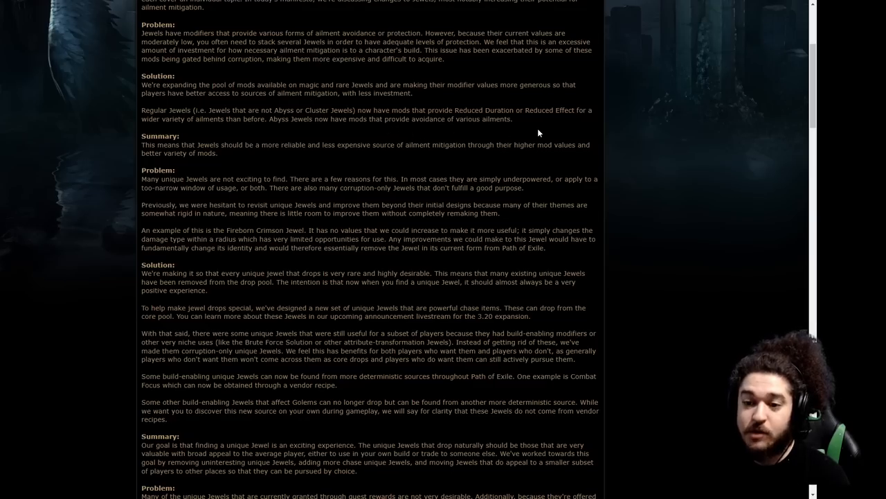
# Highlight the 'Solution:' heading through the Regular Jewels mitigation-mods paragraph
pyautogui.moveTo(144, 75); pyautogui.dragTo(514, 119)
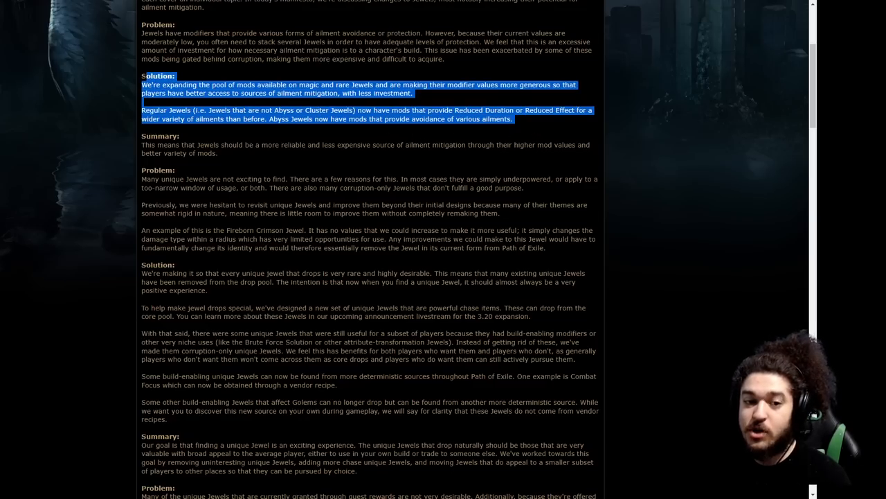
pyautogui.moveTo(403, 83)
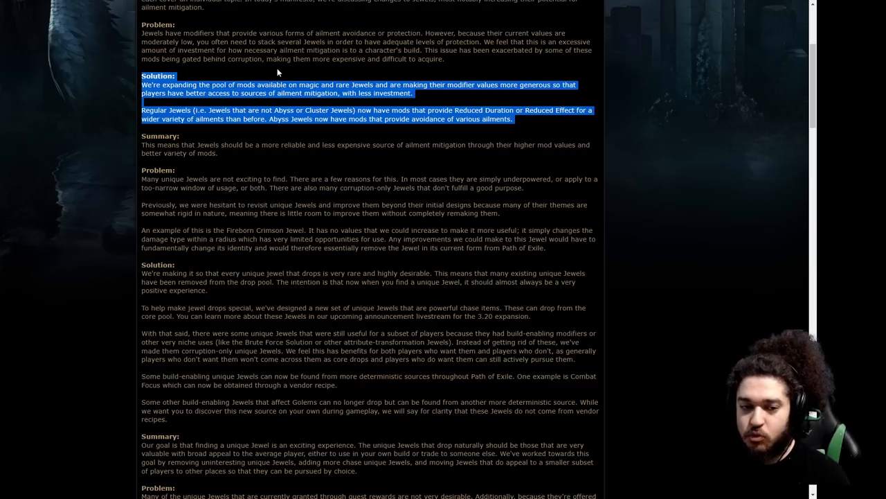
pyautogui.moveTo(565, 69)
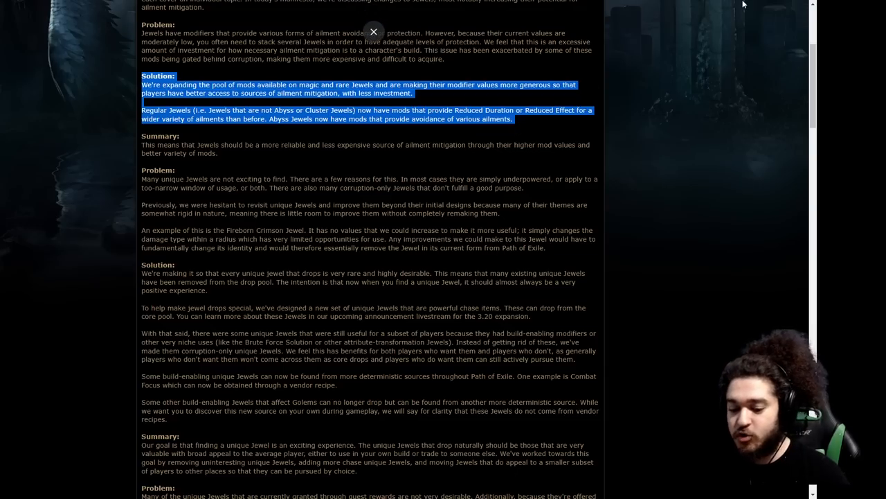
pyautogui.moveTo(731, 33)
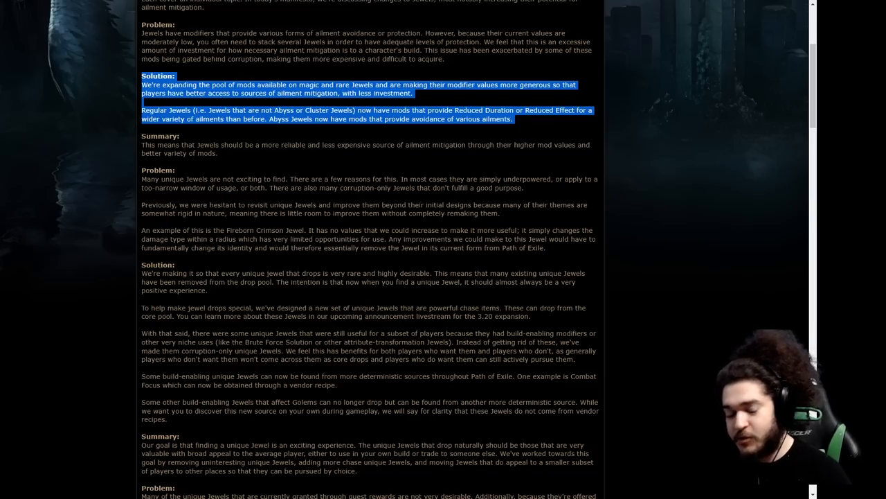
pyautogui.moveTo(744, 103)
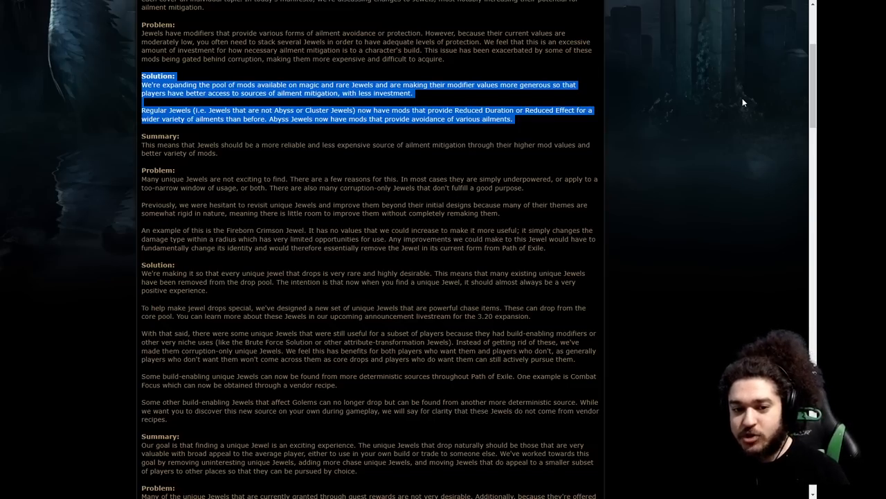
pyautogui.moveTo(99, 166)
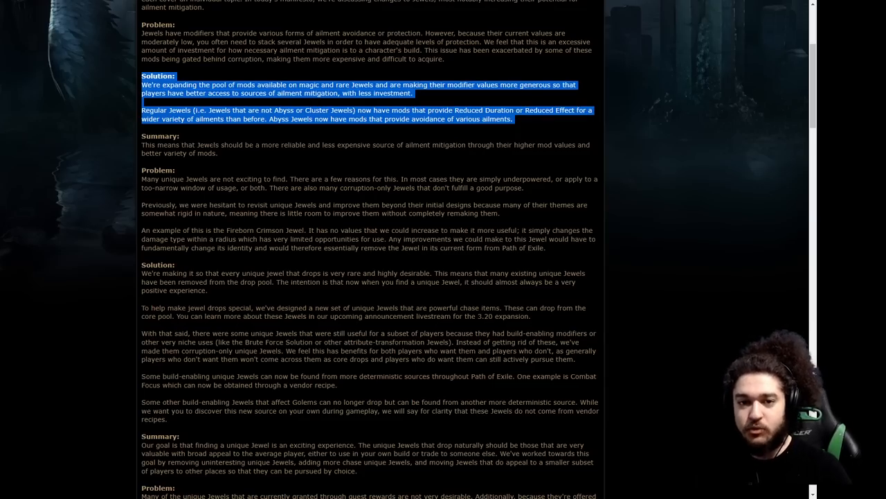
# Deselect the Solution text and move down to the unique jewel quest-reward sections
pyautogui.click(388, 173)
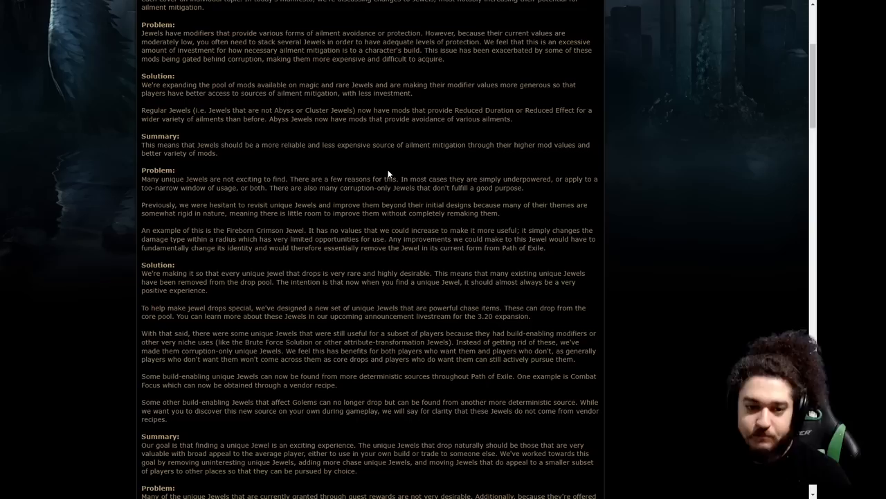
pyautogui.scroll(-3)
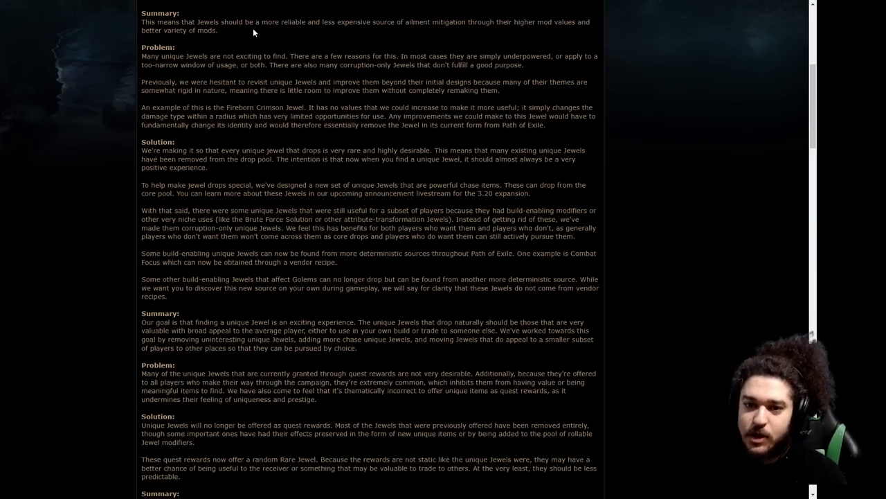
pyautogui.scroll(3)
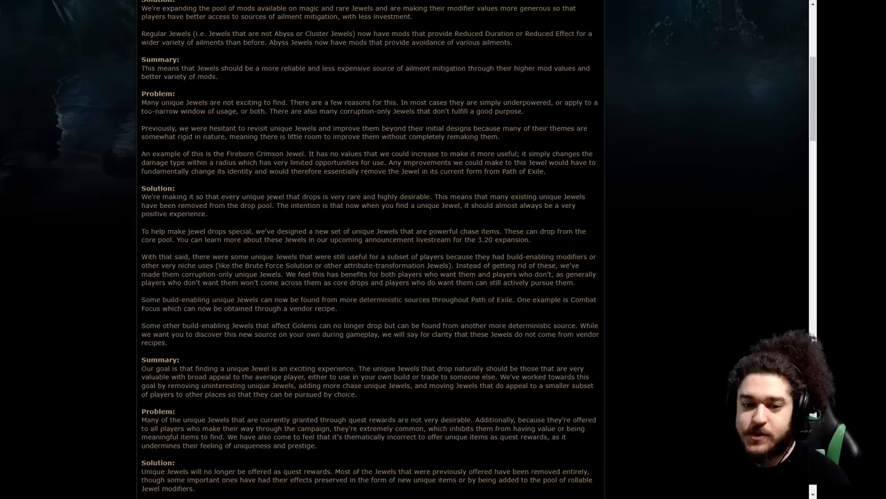
pyautogui.moveTo(136, 116)
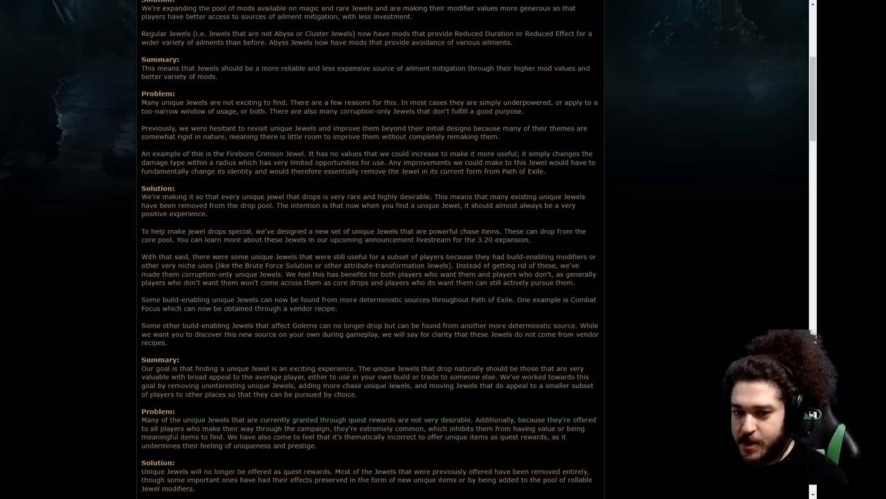
# Mark a line in the unique-jewel Solution section while reading toward the Conclusion
pyautogui.moveTo(341, 111); pyautogui.dragTo(524, 111)
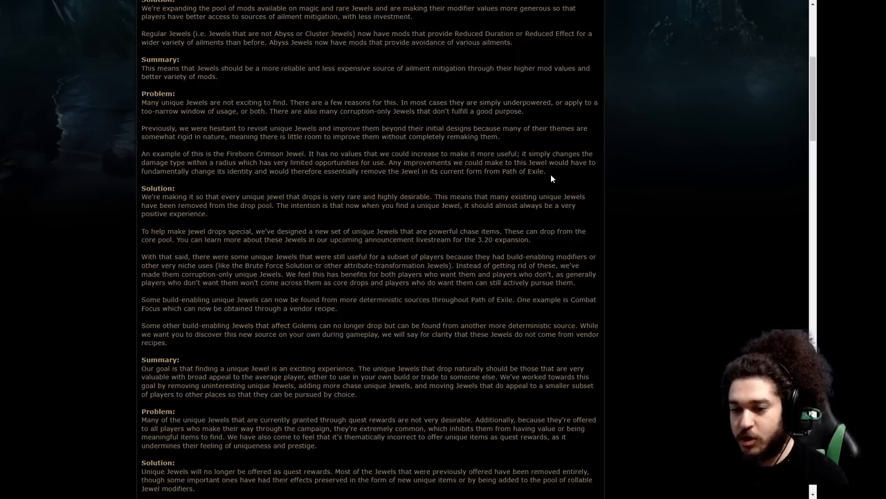
pyautogui.scroll(-3)
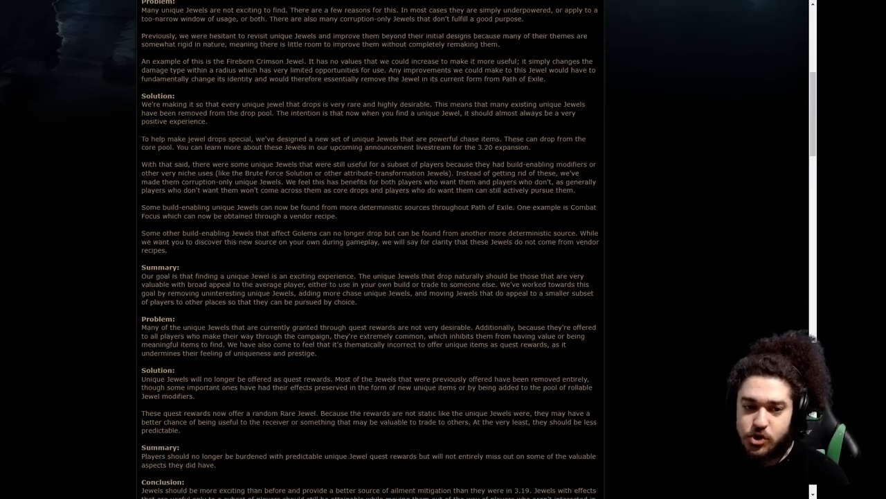
pyautogui.scroll(3)
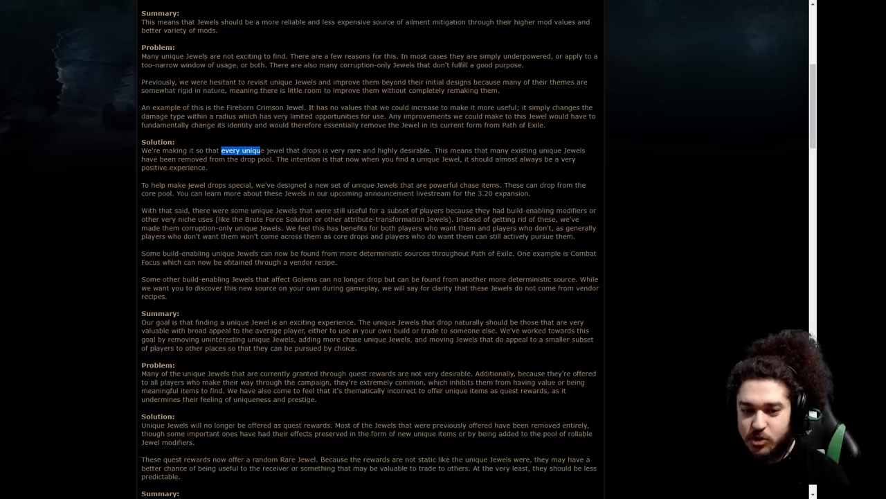
# Highlight the sentence that every unique jewel that drops is very rare and highly desirable
pyautogui.moveTo(239, 150); pyautogui.dragTo(349, 149)
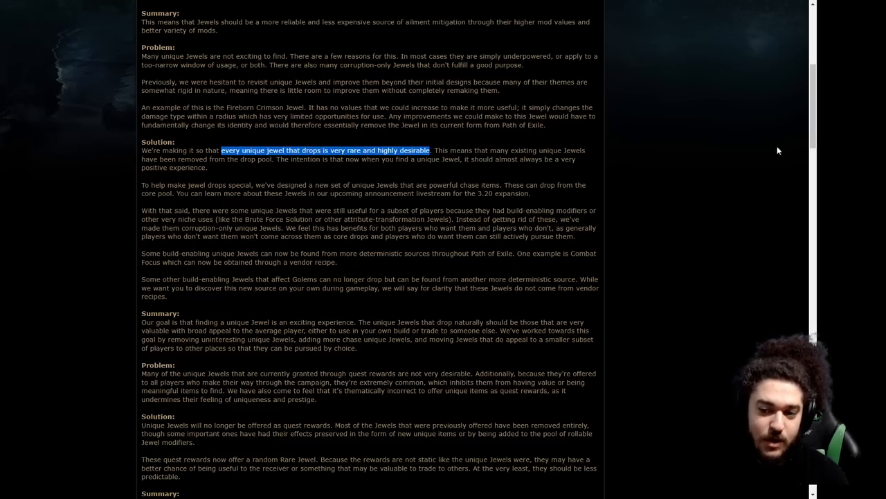
pyautogui.moveTo(643, 47)
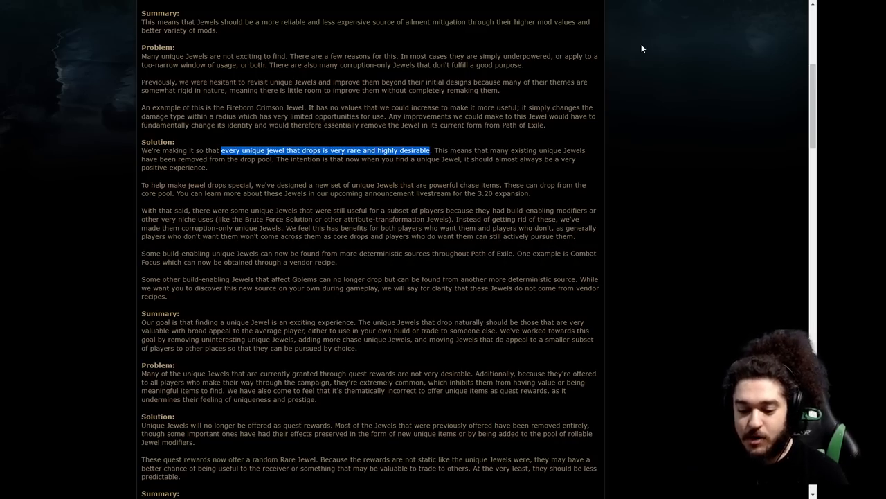
pyautogui.moveTo(621, 78)
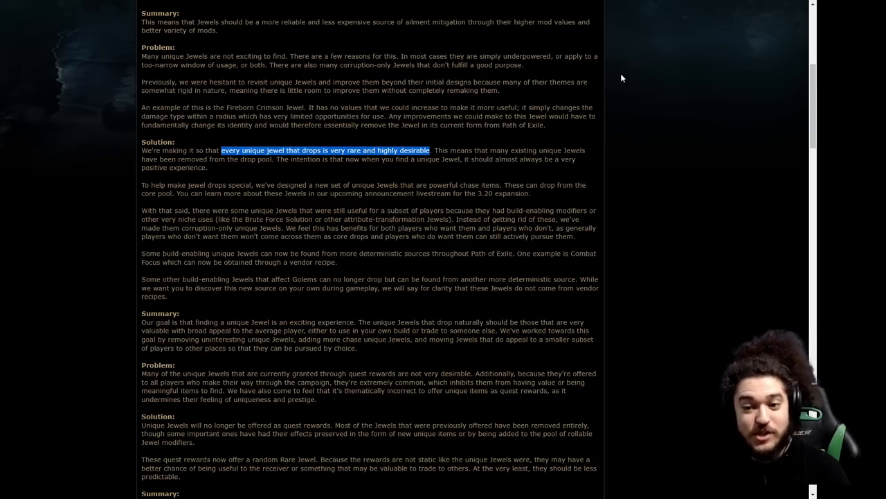
pyautogui.moveTo(374, 175)
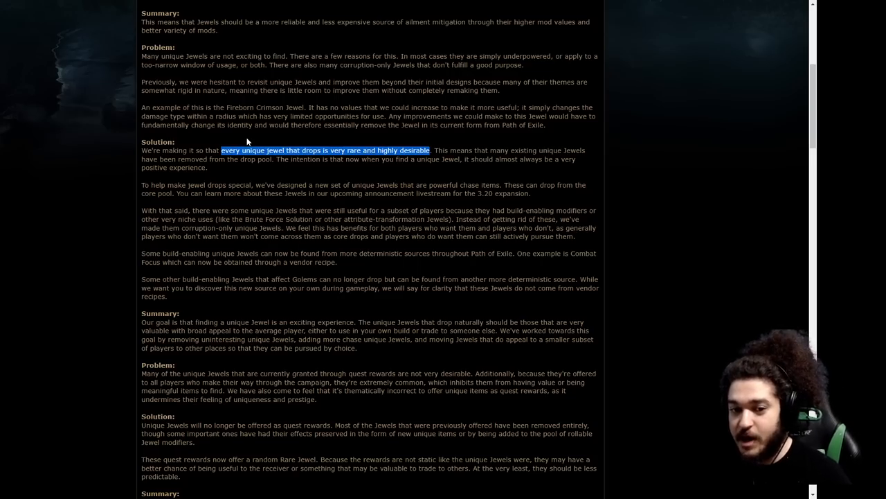
pyautogui.moveTo(253, 166)
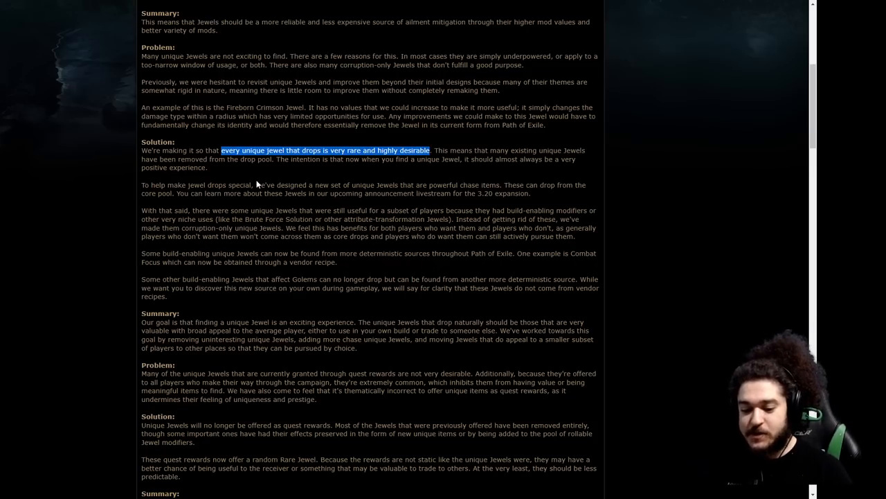
pyautogui.moveTo(229, 299)
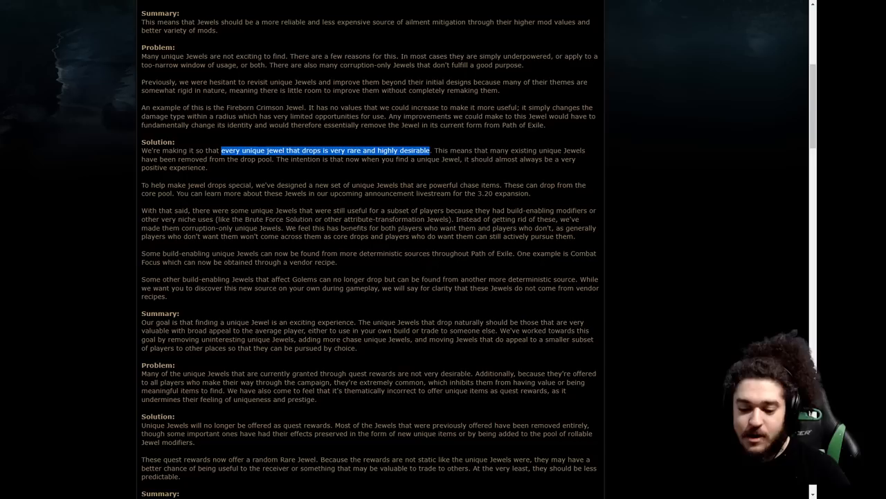
pyautogui.moveTo(478, 175)
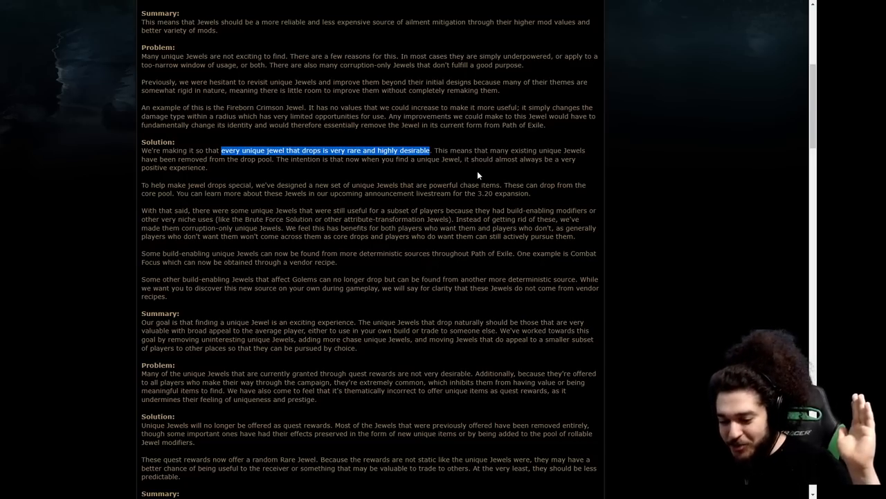
pyautogui.moveTo(585, 248)
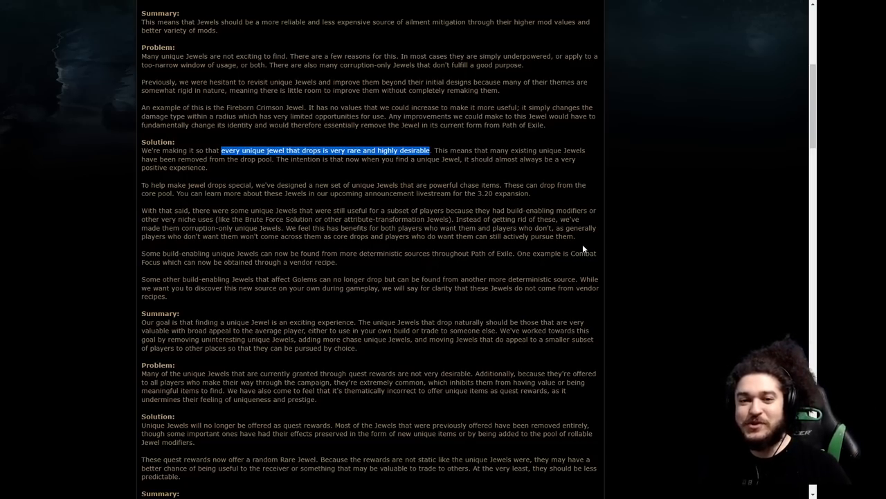
pyautogui.moveTo(629, 228)
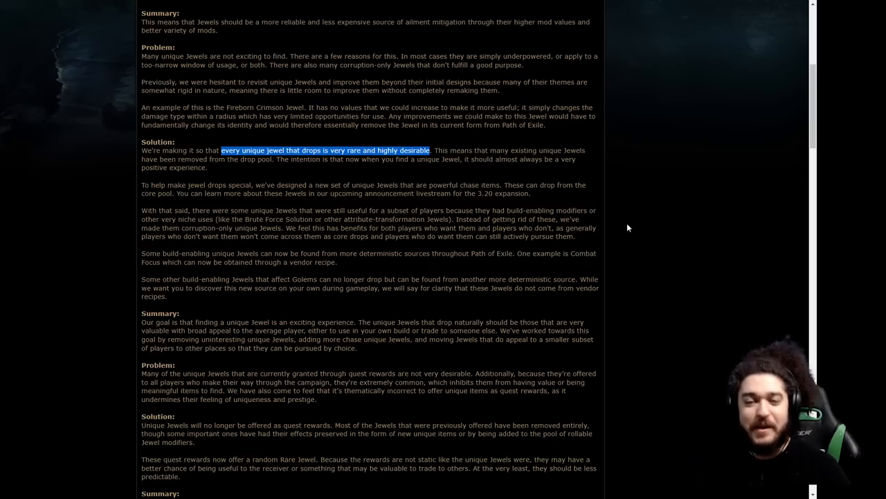
pyautogui.moveTo(637, 223)
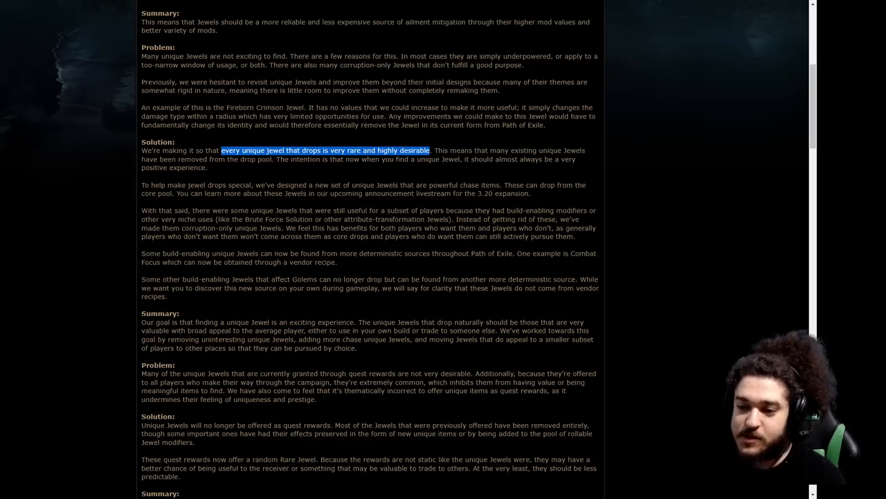
pyautogui.moveTo(228, 171)
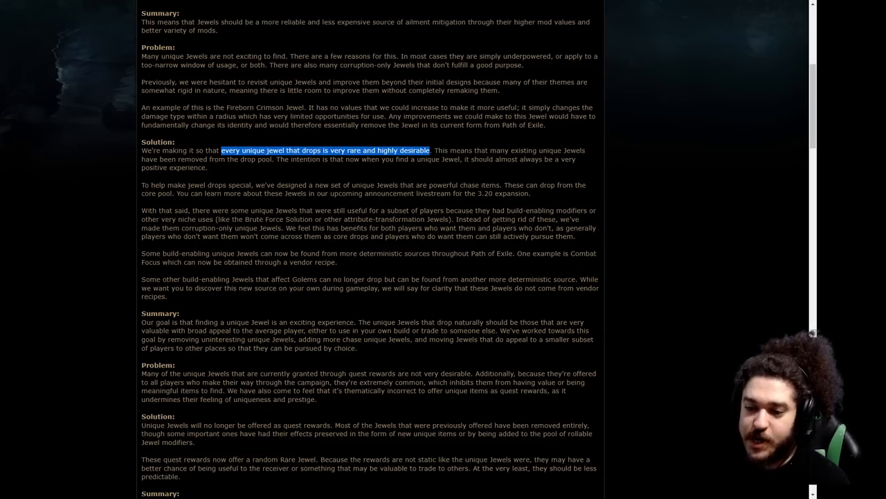
# Scroll down until the manifesto's Conclusion about build-enabling Jewels comes into view
pyautogui.scroll(-3)
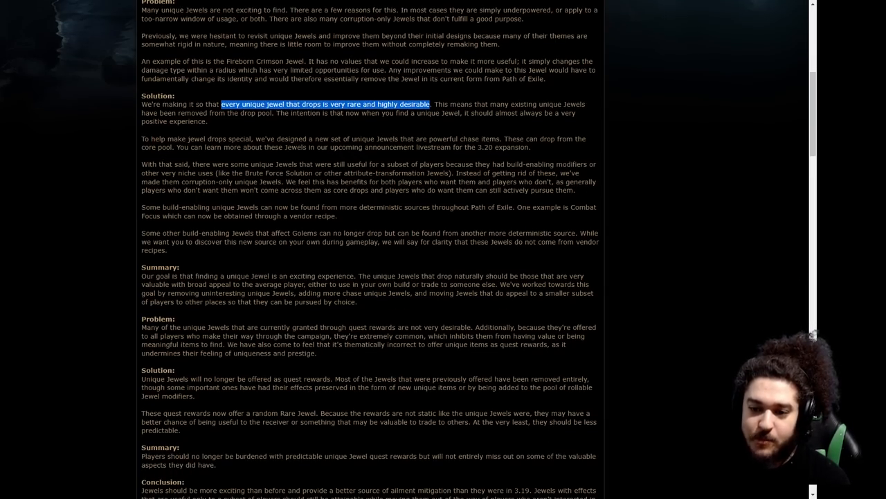
pyautogui.scroll(-3)
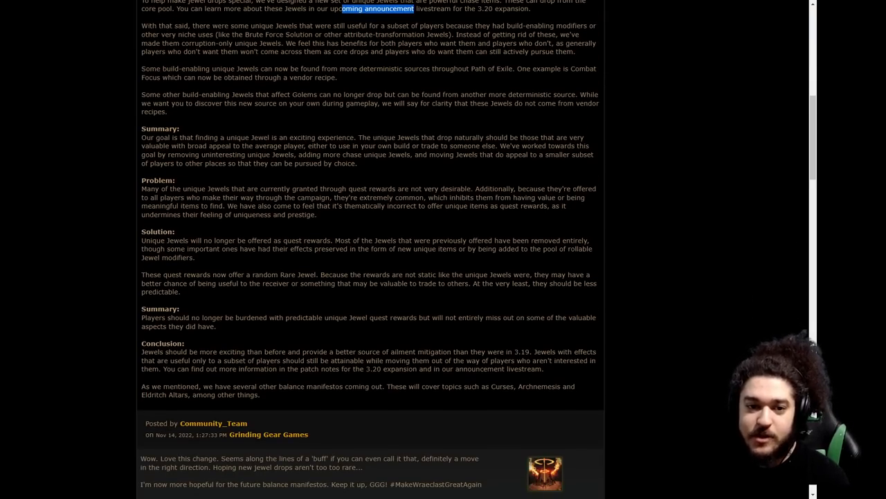
pyautogui.scroll(3)
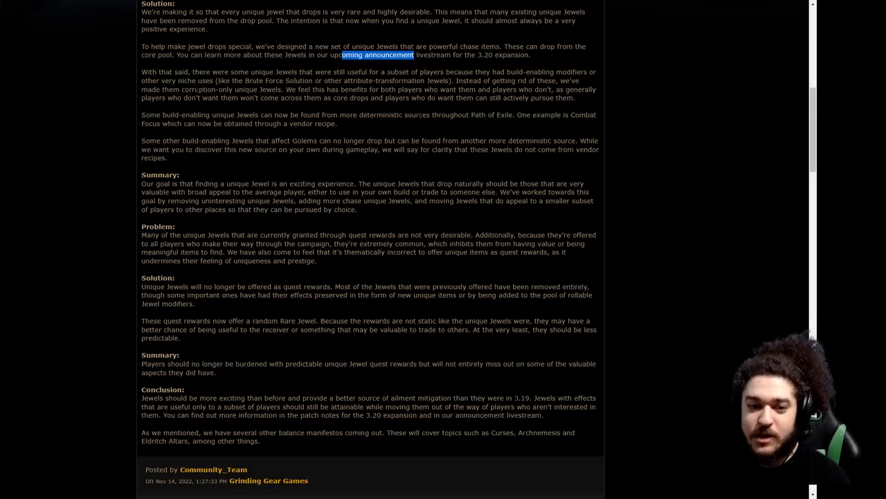
pyautogui.moveTo(335, 108)
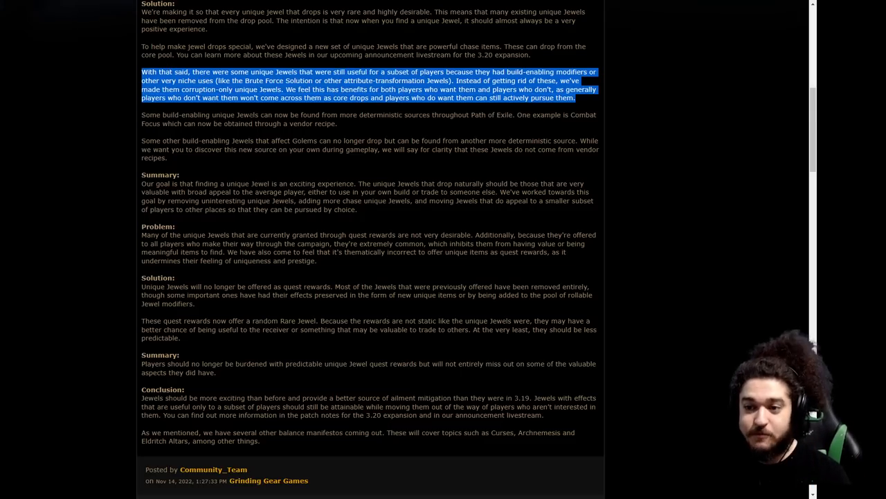
pyautogui.moveTo(725, 157)
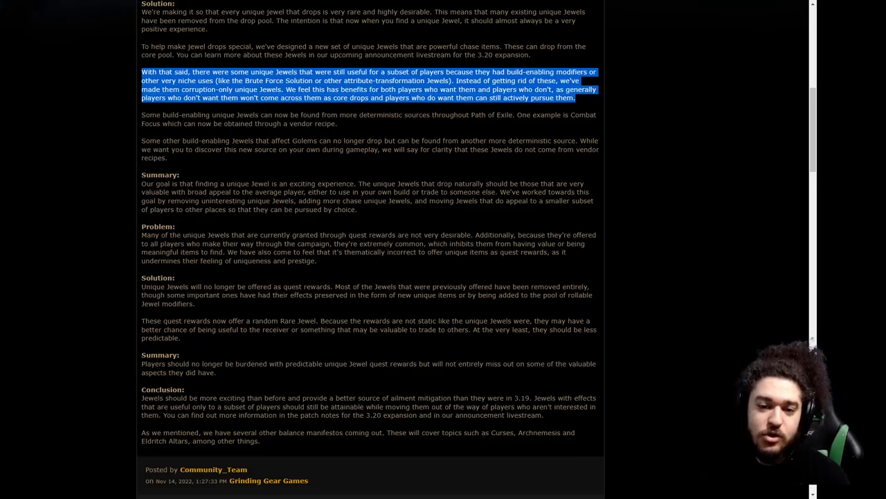
pyautogui.moveTo(358, 131)
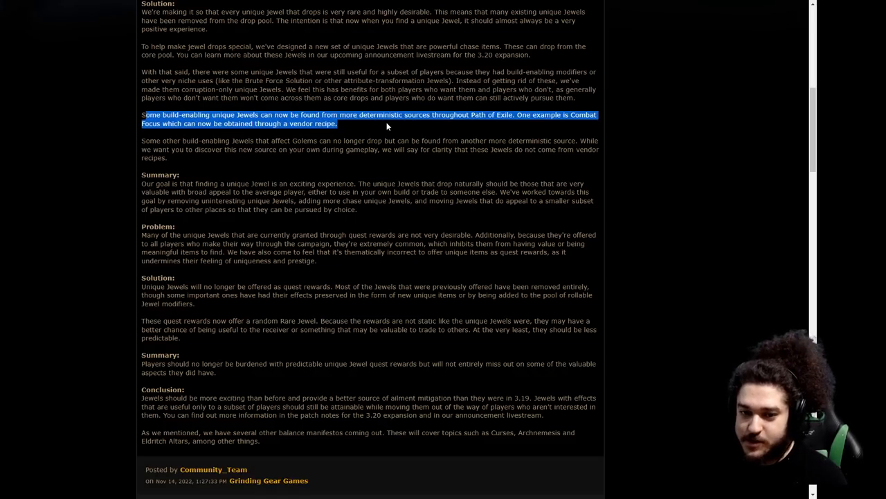
# Scroll past the post signature to the first community reply beneath the manifesto
pyautogui.scroll(-3)
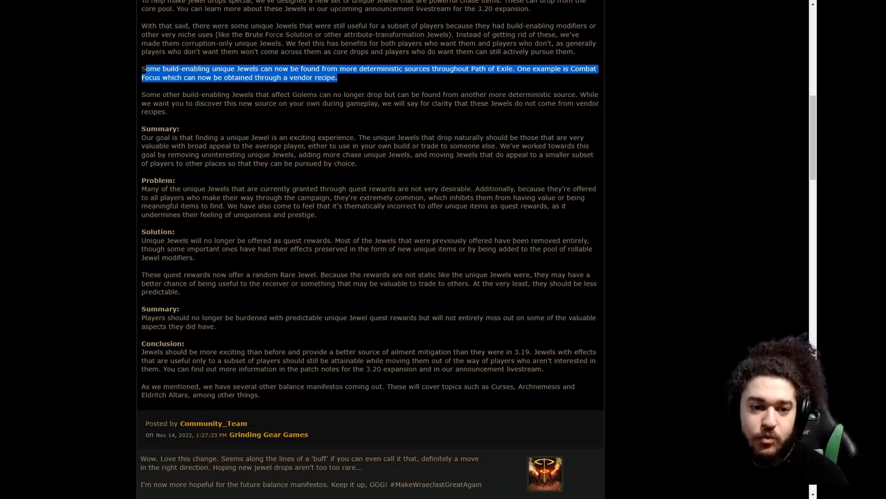
pyautogui.moveTo(301, 113)
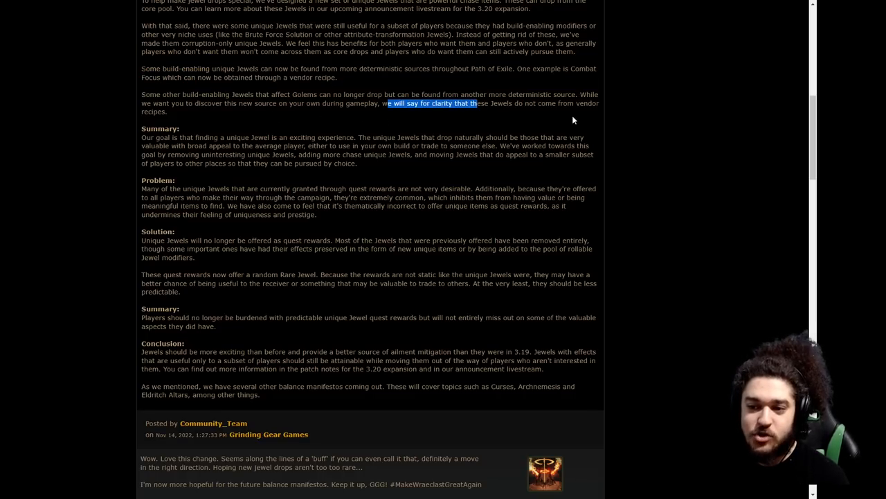
pyautogui.scroll(-3)
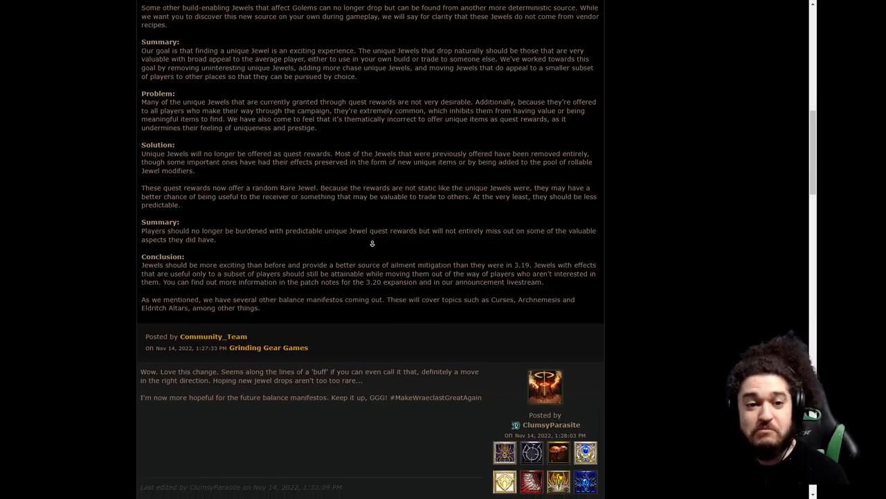
pyautogui.scroll(-3)
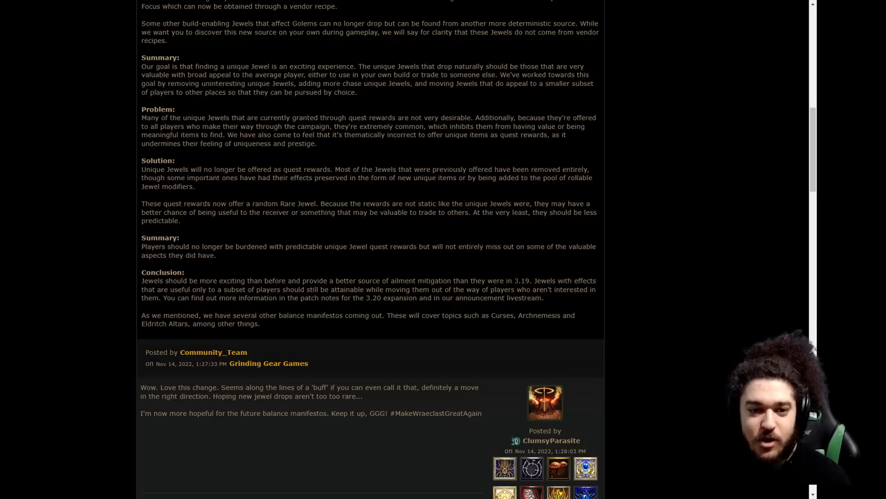
pyautogui.moveTo(360, 91)
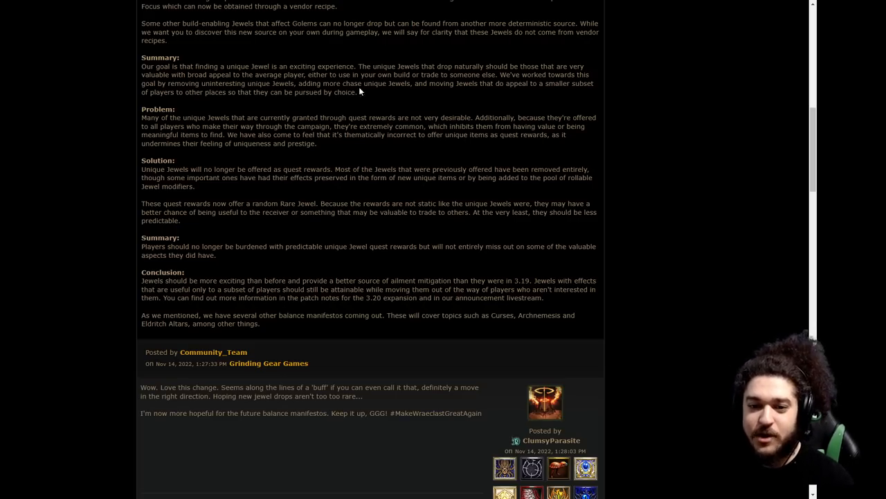
pyautogui.moveTo(565, 146)
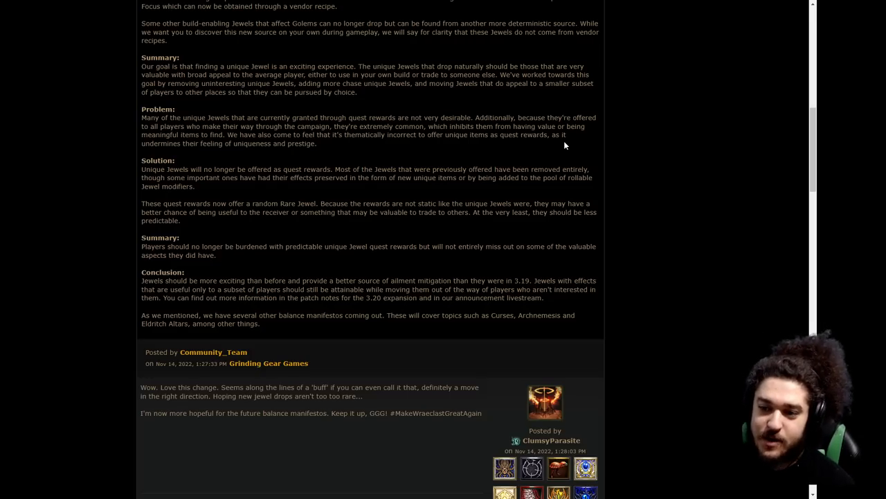
# Highlight the Summary's smaller-player-subsets ending and the quest-rewards-undermining-uniqueness point
pyautogui.moveTo(528, 83); pyautogui.dragTo(359, 92)
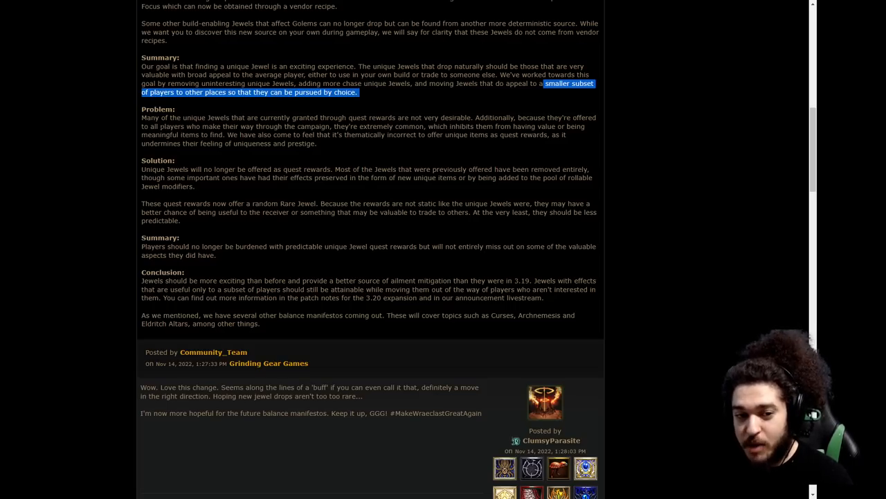
pyautogui.moveTo(141, 125)
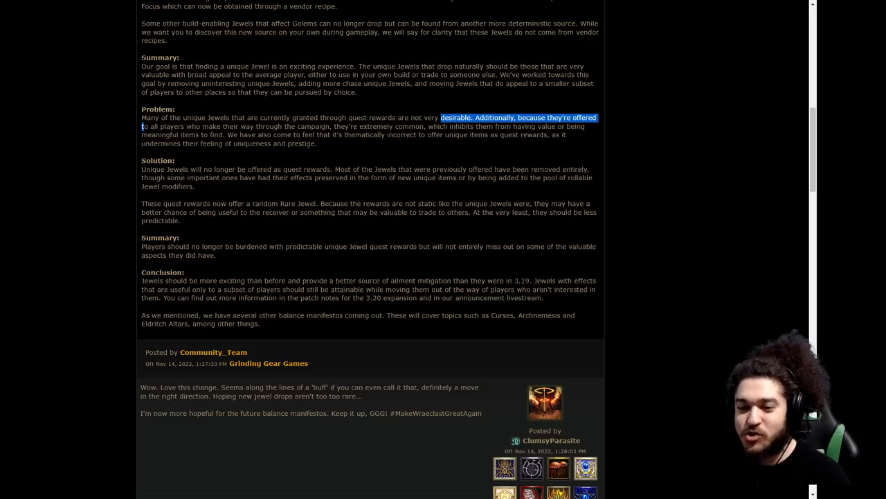
pyautogui.moveTo(410, 151)
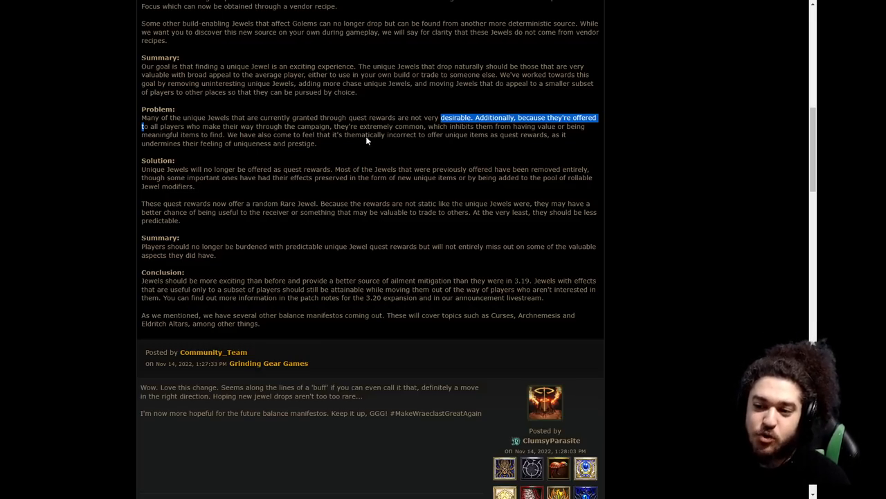
pyautogui.moveTo(197, 155)
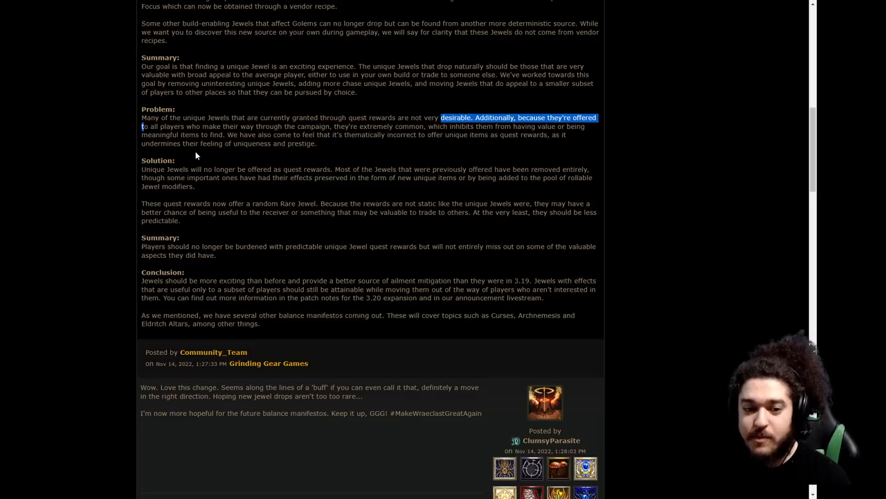
pyautogui.scroll(-3)
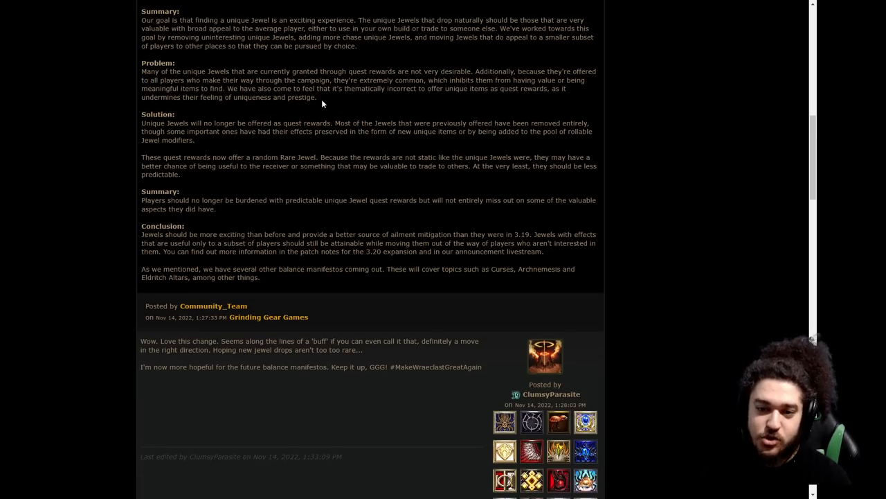
pyautogui.moveTo(446, 89); pyautogui.dragTo(316, 97)
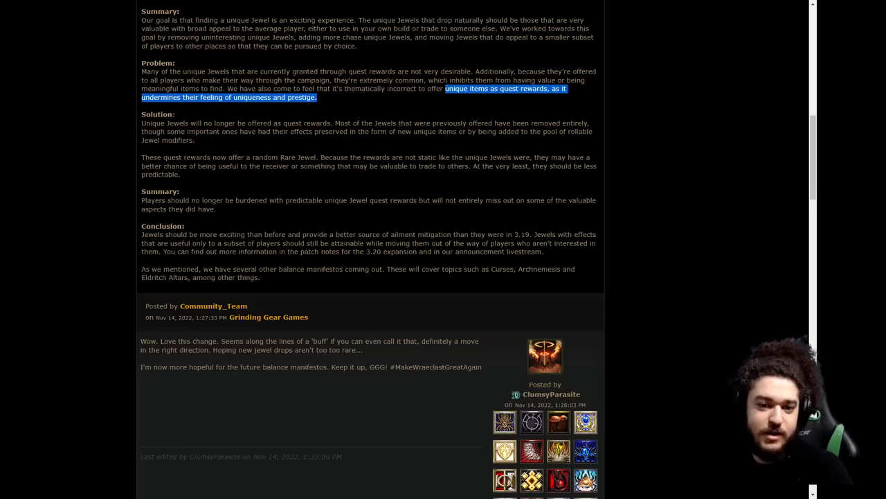
pyautogui.moveTo(141, 123)
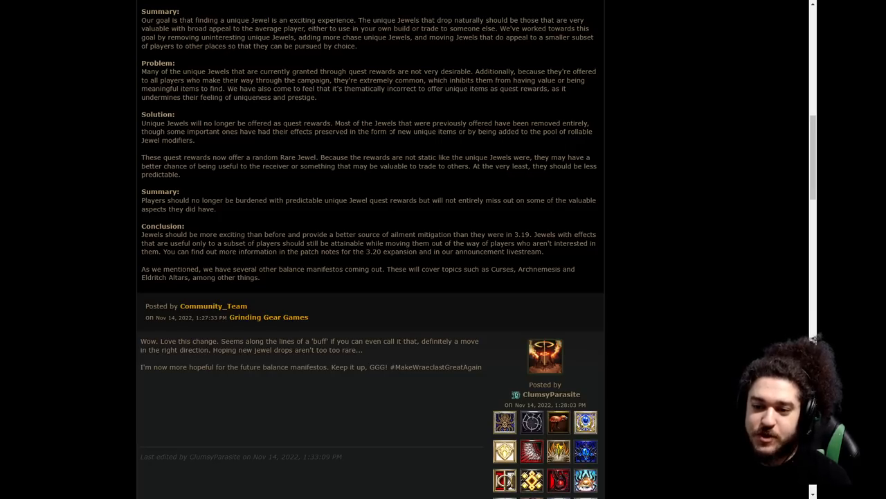
pyautogui.moveTo(192, 148)
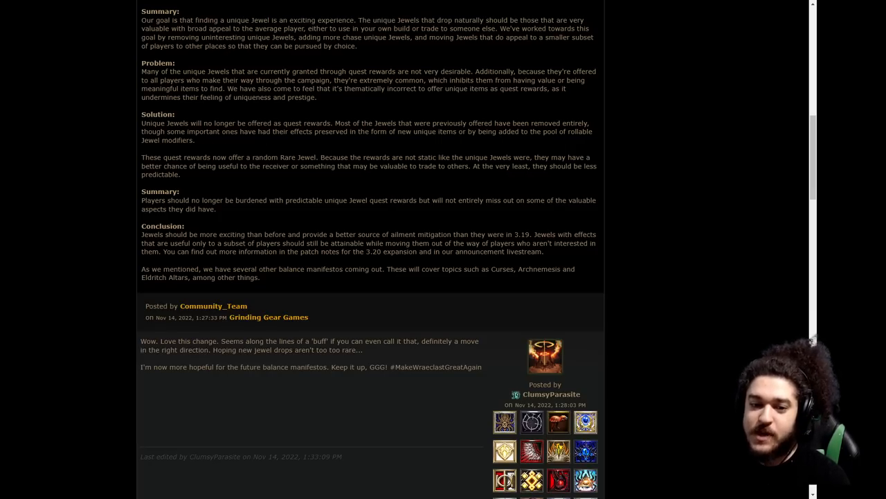
pyautogui.moveTo(327, 138)
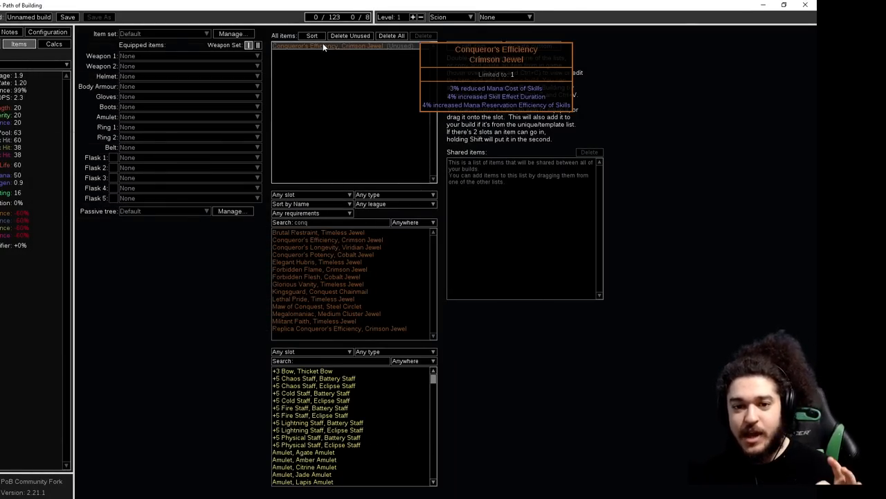
# Switch Path of Building from the Items list to the passive skill tree
pyautogui.click(19, 43)
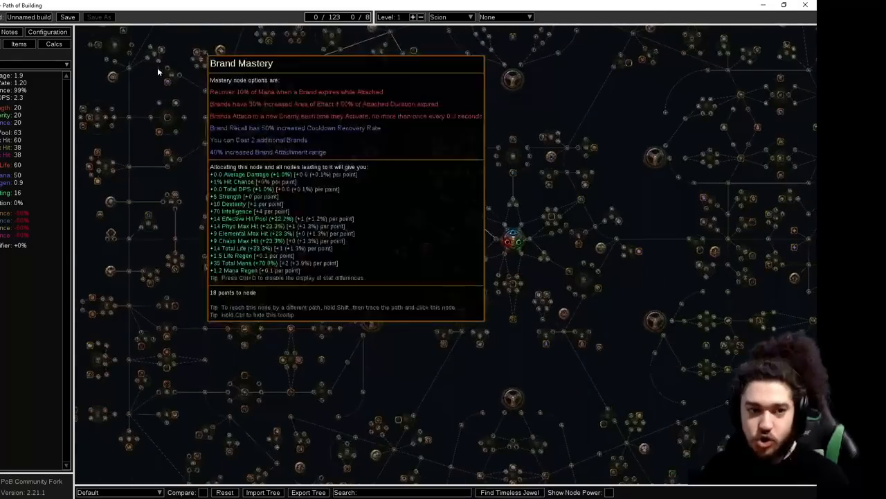
pyautogui.click(19, 43)
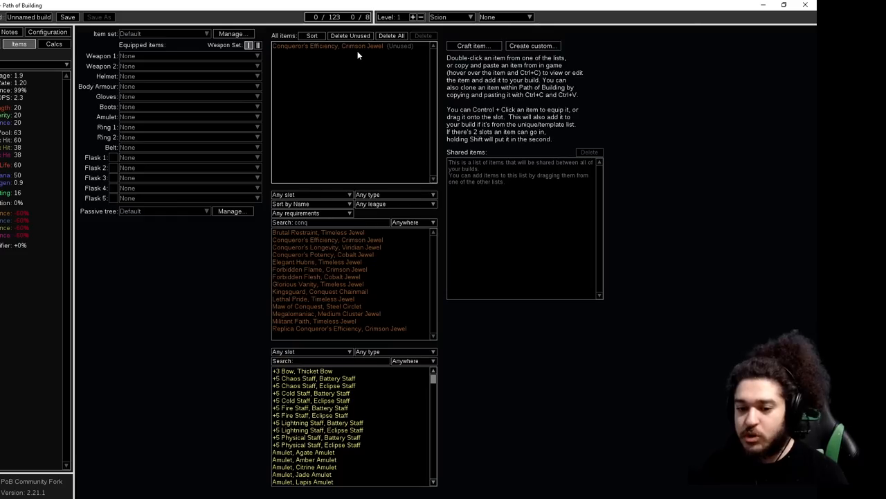
pyautogui.moveTo(353, 46)
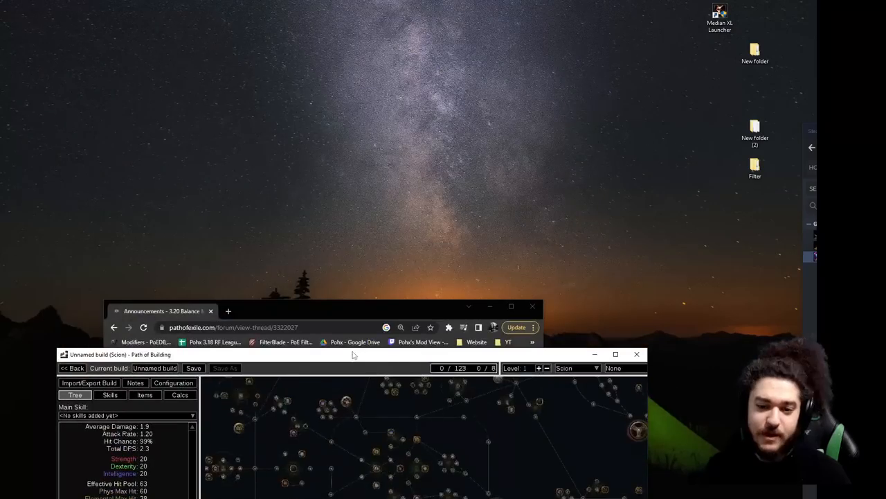
# Bring the manifesto forum post back to the front over Path of Building
pyautogui.click(511, 306)
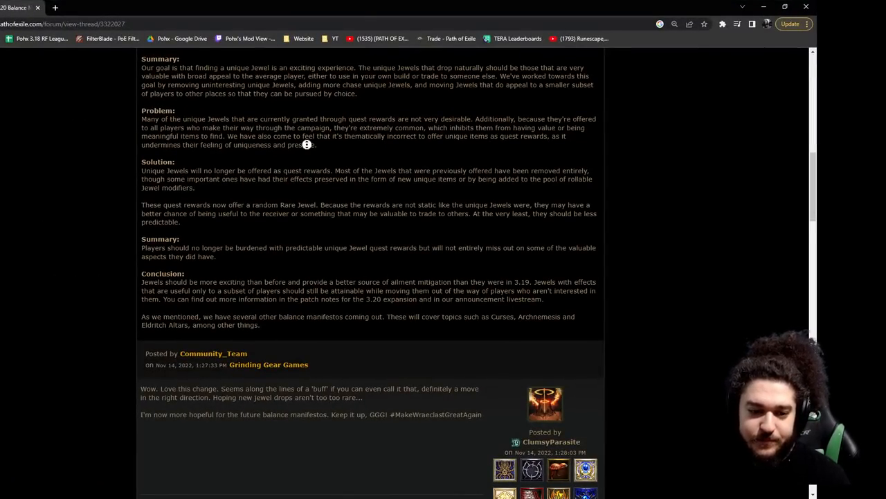
# Highlight the Solution sentence saying quest rewards now offer a random Rare Jewel
pyautogui.scroll(-3)
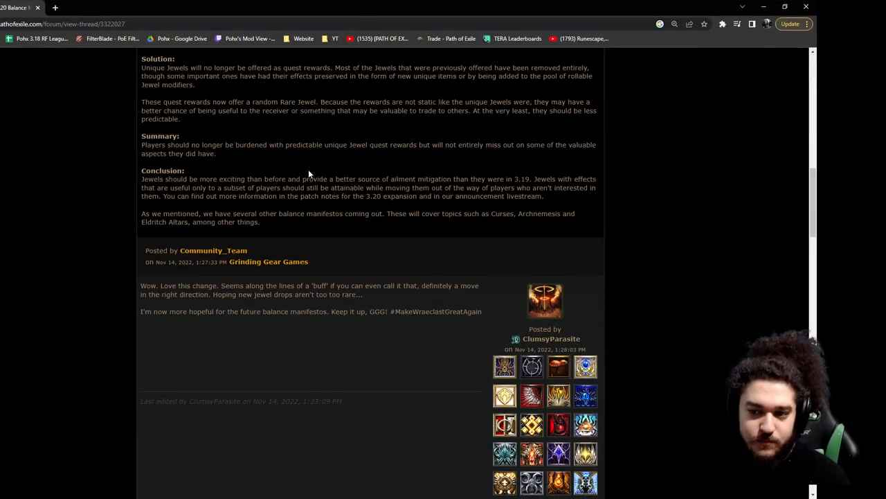
pyautogui.moveTo(139, 109)
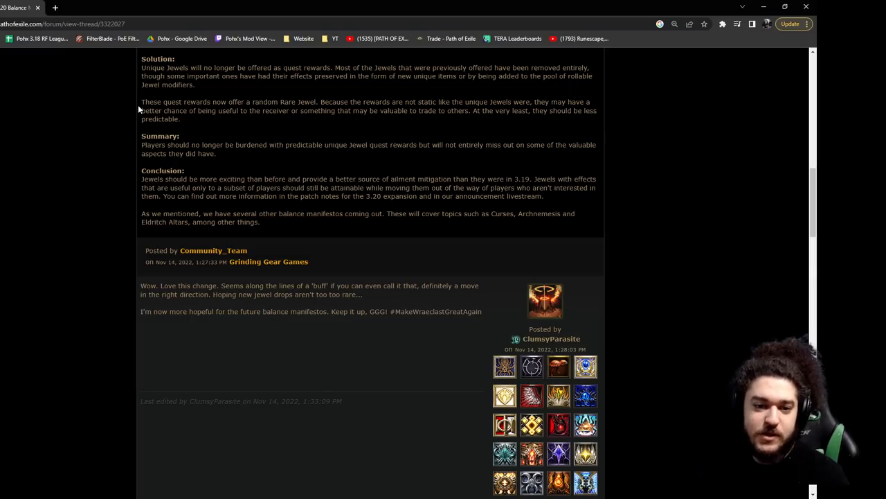
pyautogui.moveTo(152, 102); pyautogui.dragTo(310, 102)
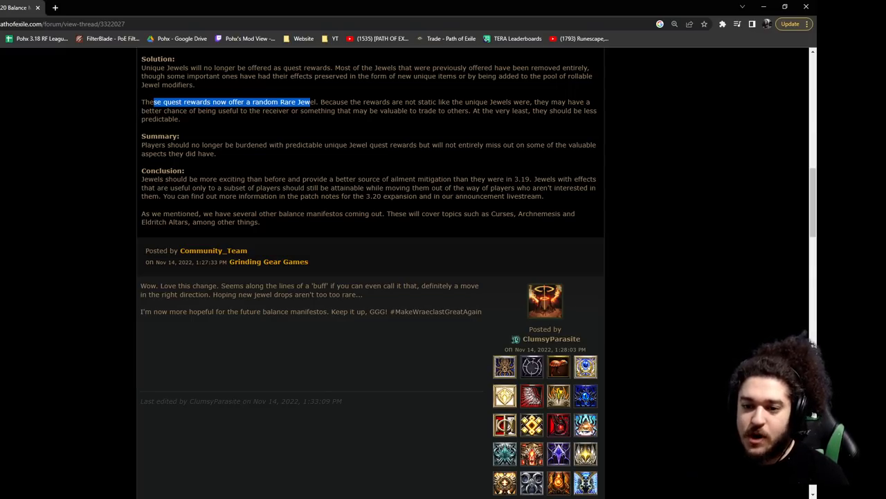
pyautogui.moveTo(509, 155)
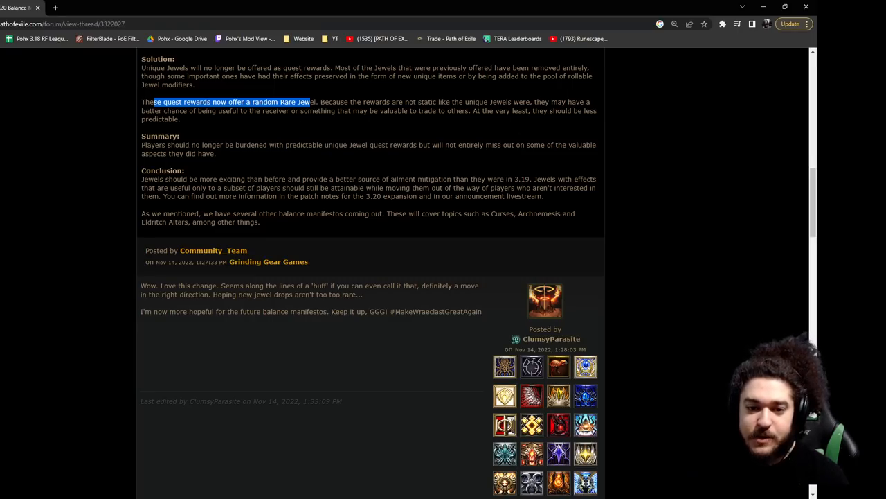
pyautogui.moveTo(353, 129)
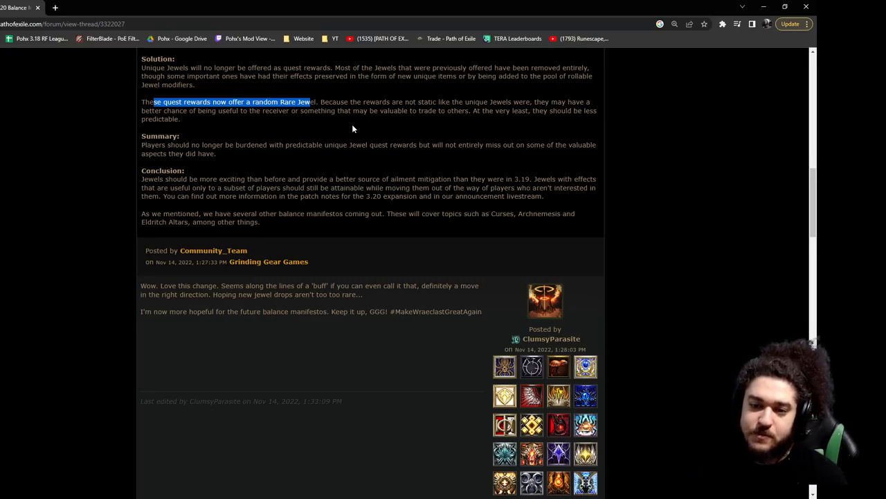
pyautogui.moveTo(448, 120)
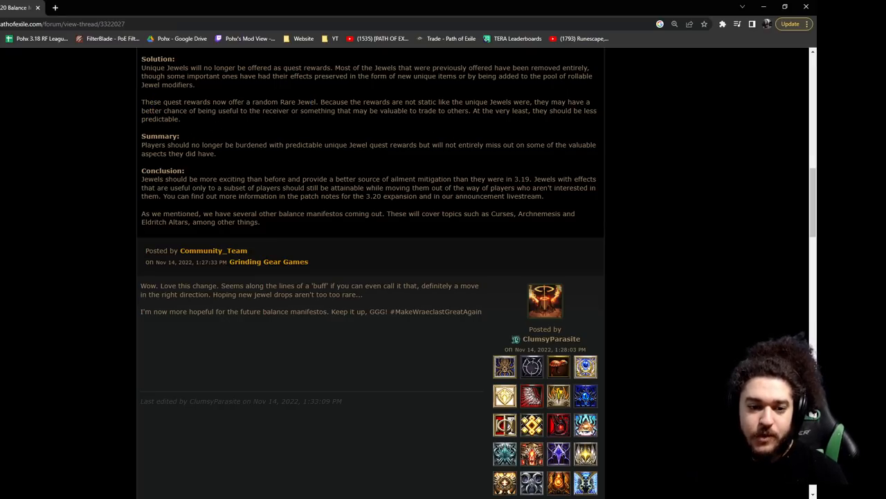
pyautogui.moveTo(280, 175)
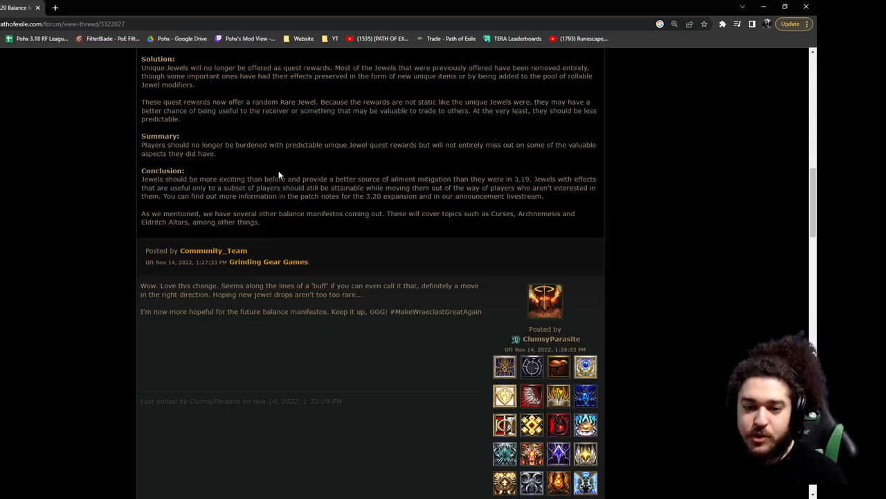
pyautogui.moveTo(418, 156)
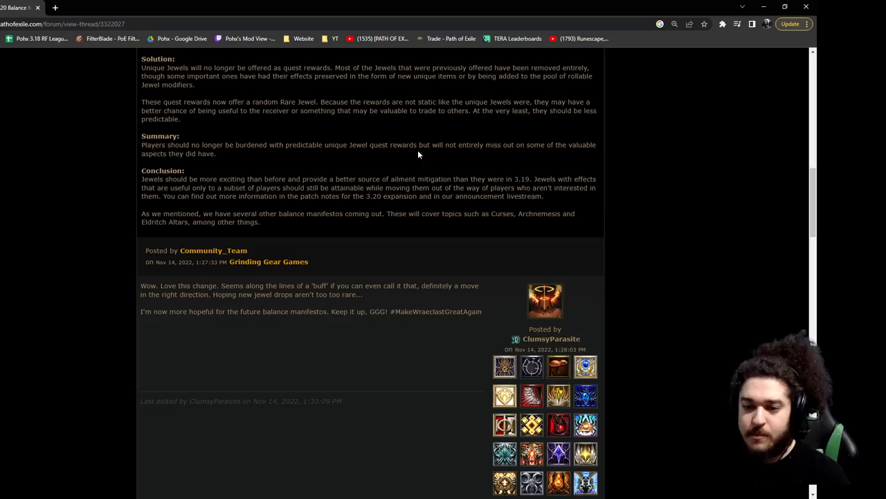
pyautogui.moveTo(186, 171)
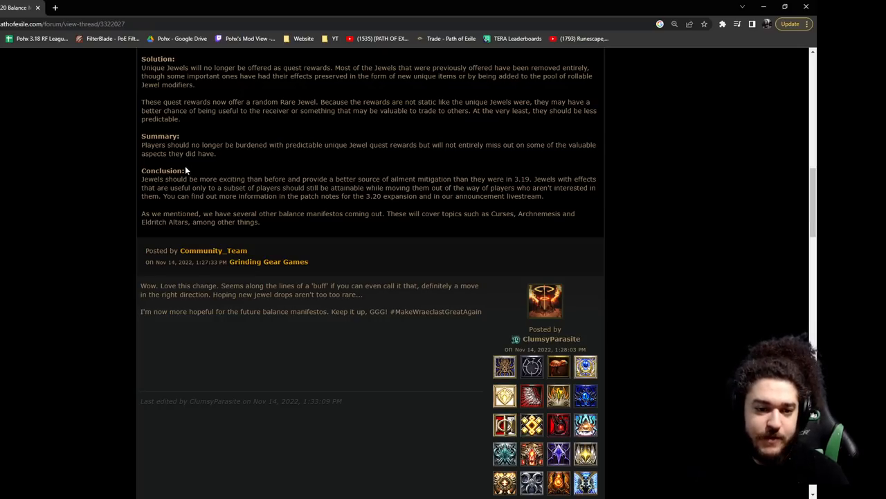
# Scroll down to show the Conclusion with the first reply beneath it
pyautogui.scroll(-3)
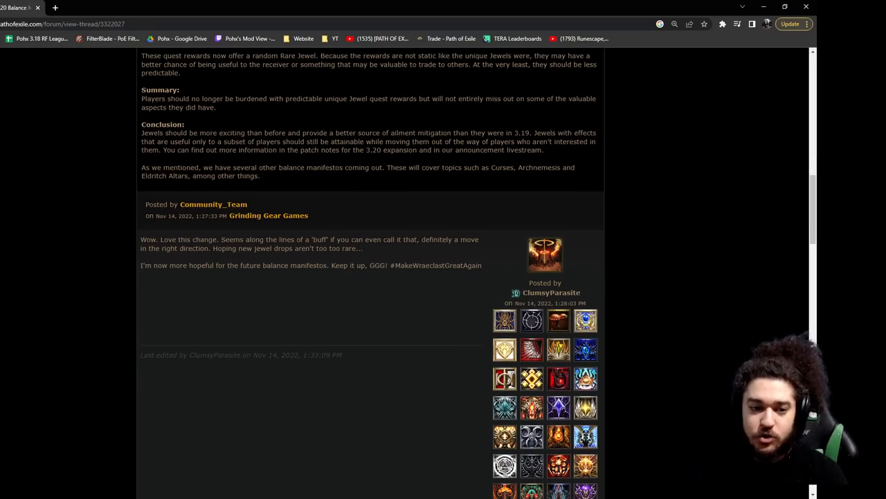
pyautogui.moveTo(301, 235)
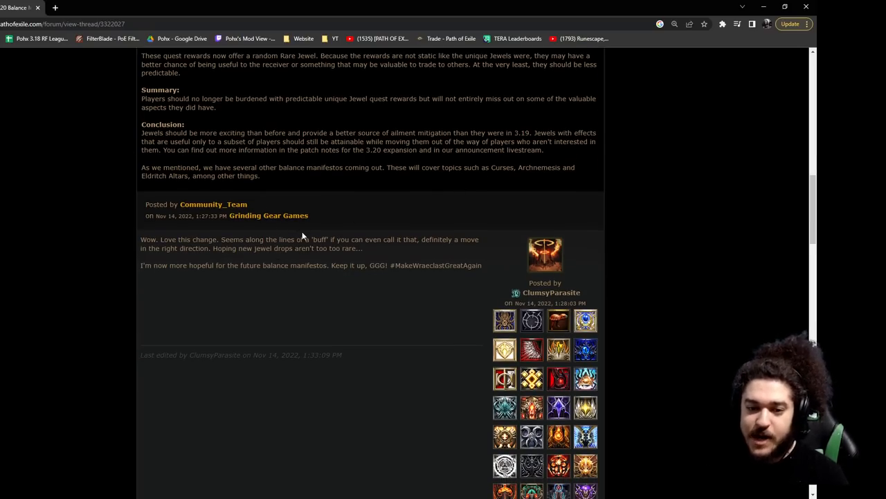
pyautogui.moveTo(385, 163)
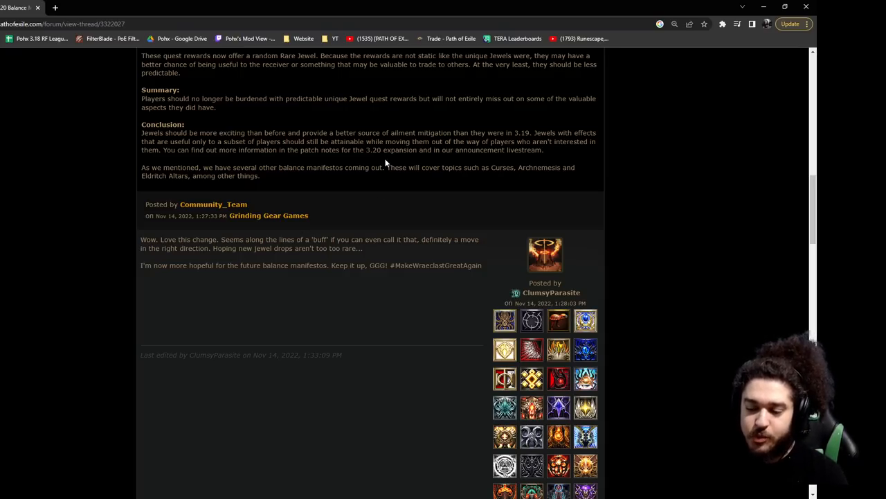
pyautogui.moveTo(376, 64)
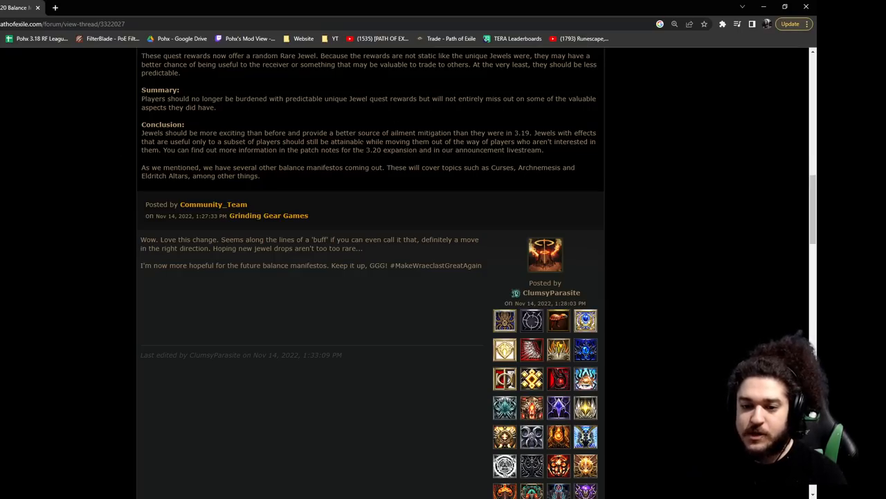
pyautogui.moveTo(471, 160)
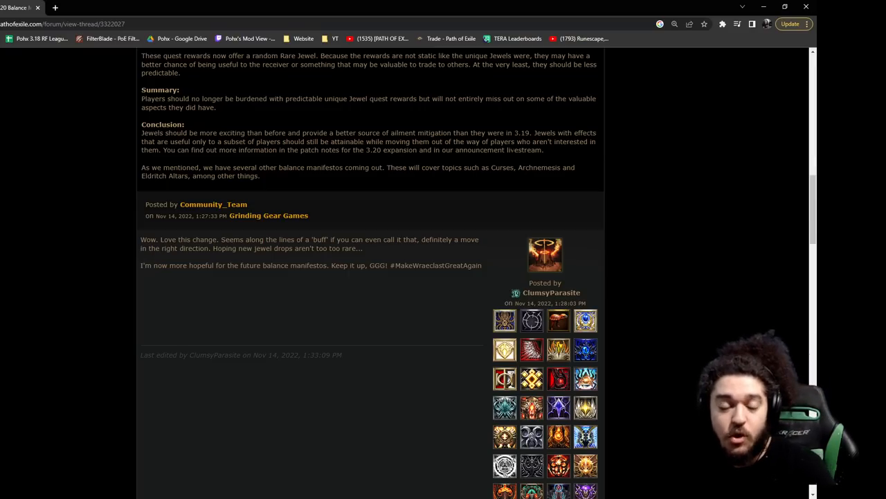
pyautogui.moveTo(221, 165)
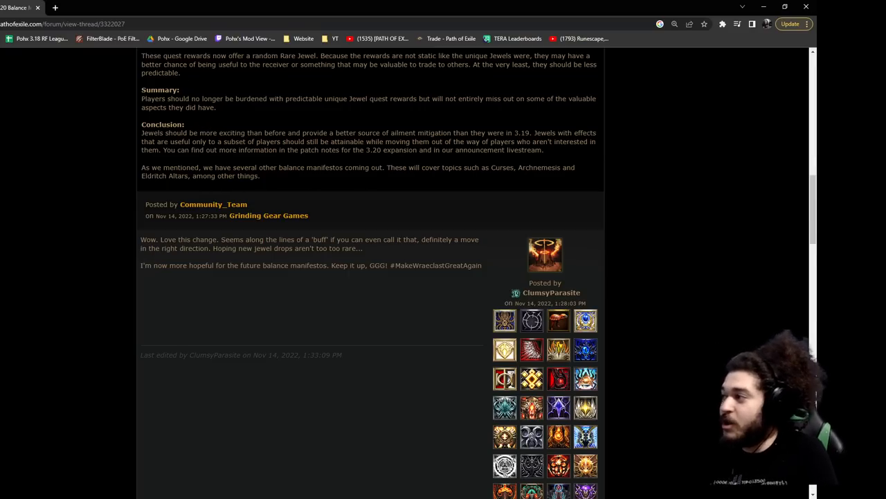
pyautogui.moveTo(124, 274)
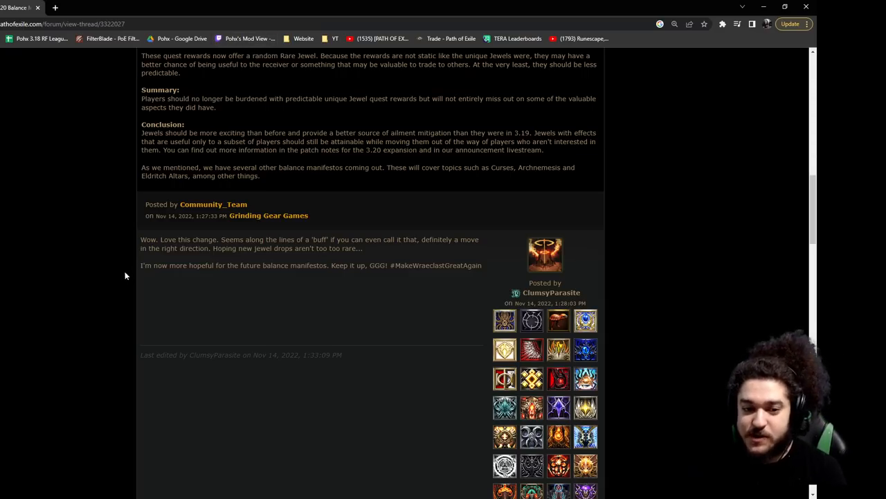
# Scroll back up to the manifesto's title, introduction and first sections
pyautogui.scroll(3)
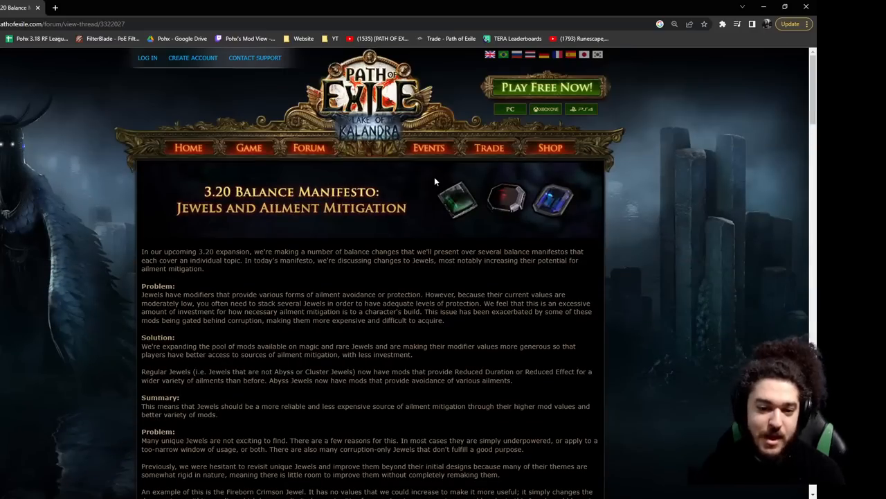
pyautogui.moveTo(630, 241)
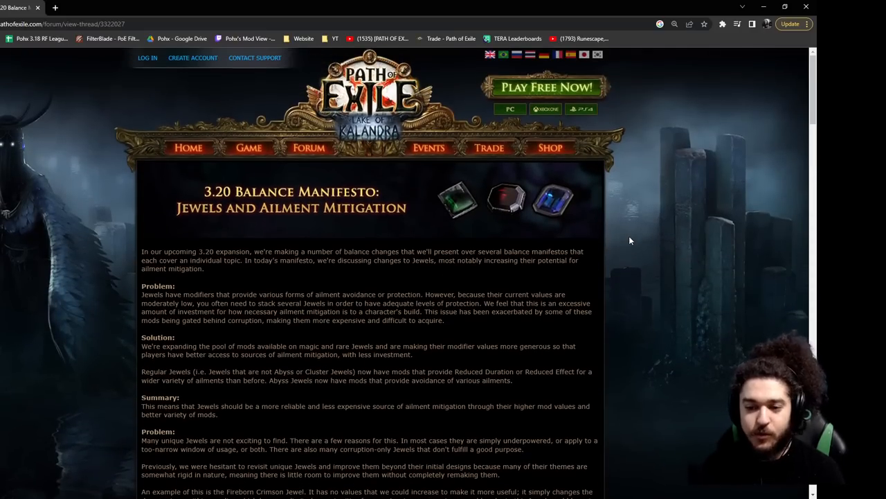
pyautogui.moveTo(659, 213)
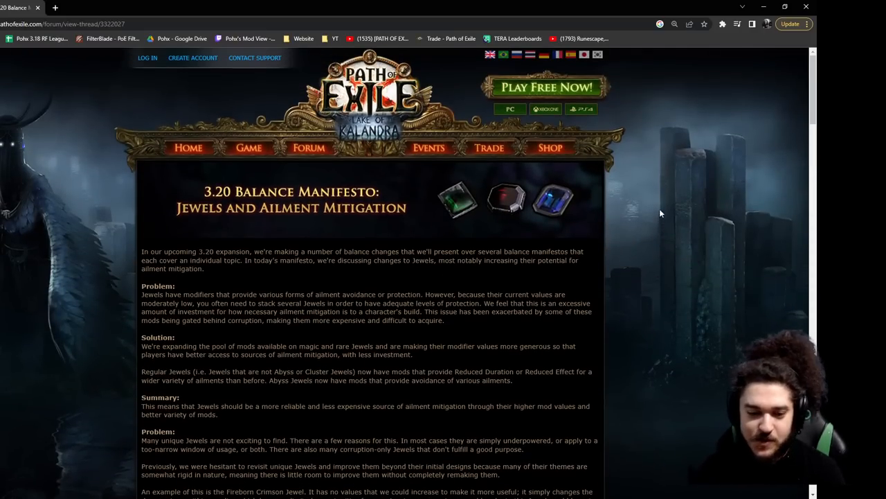
pyautogui.moveTo(728, 249)
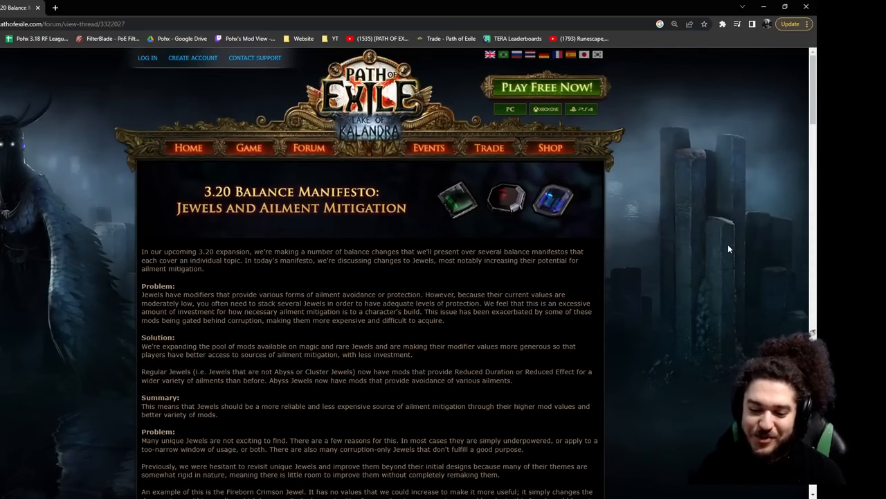
pyautogui.moveTo(691, 241)
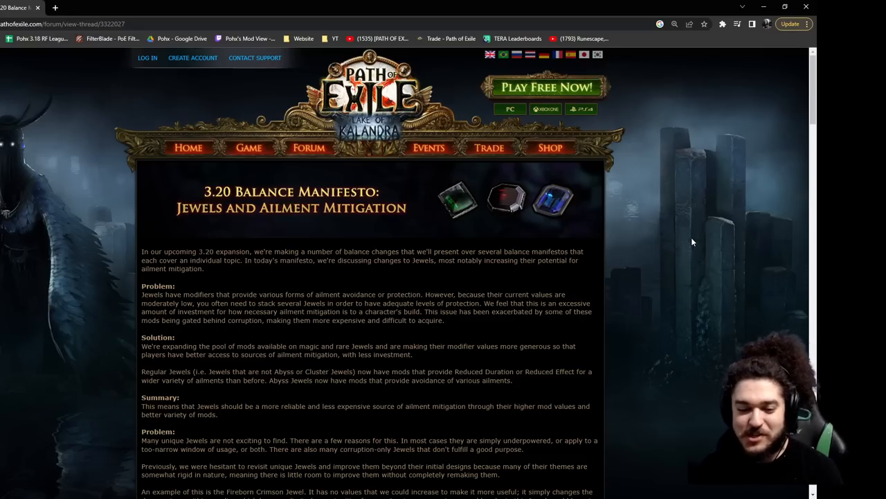
pyautogui.moveTo(234, 210)
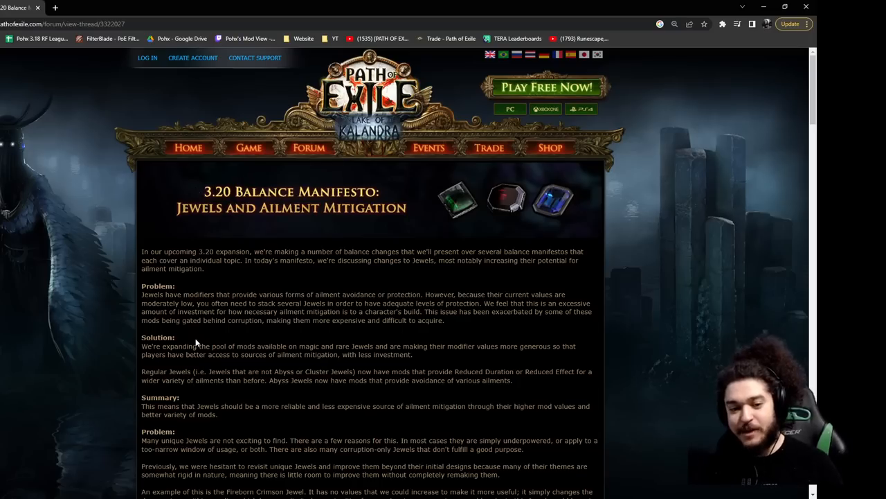
pyautogui.moveTo(222, 249)
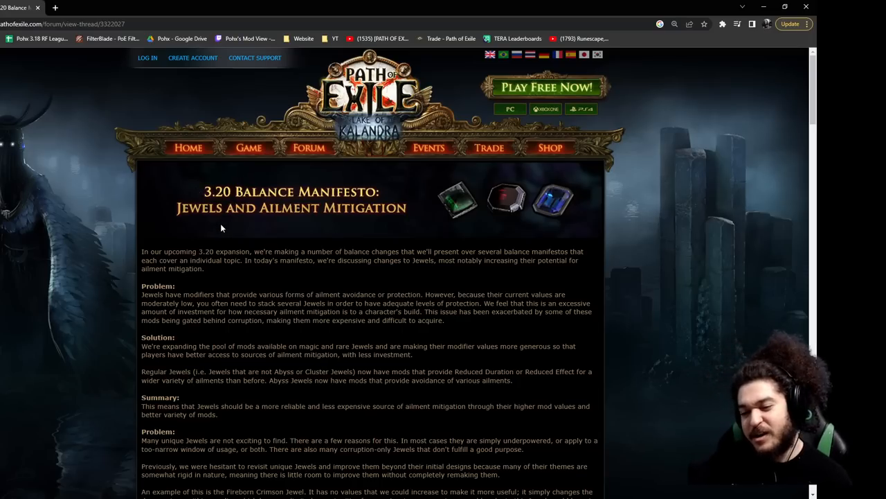
pyautogui.scroll(-3)
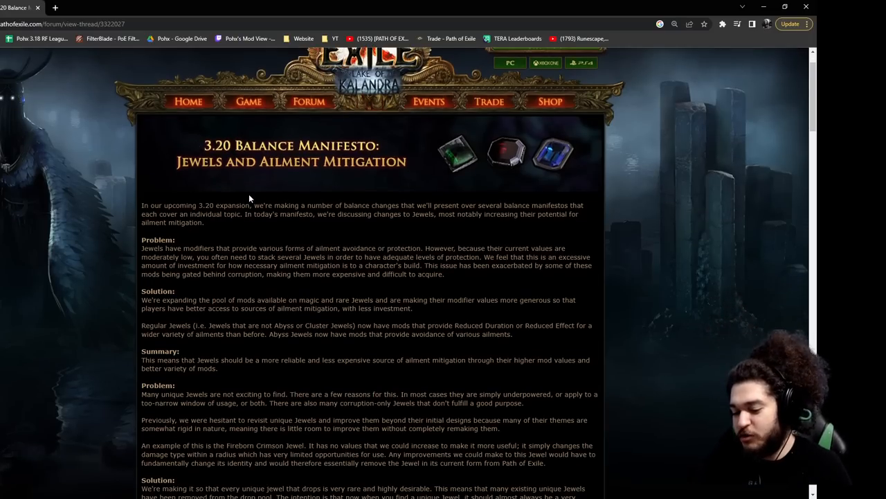
pyautogui.scroll(3)
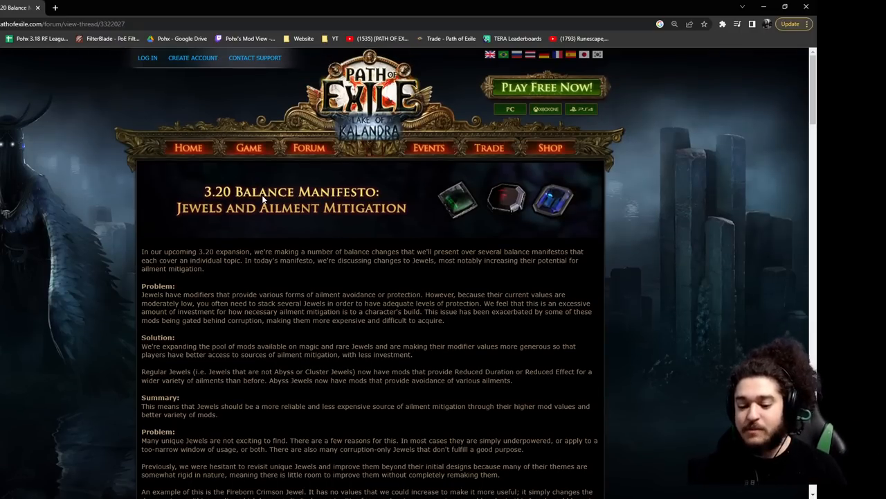
pyautogui.moveTo(316, 283)
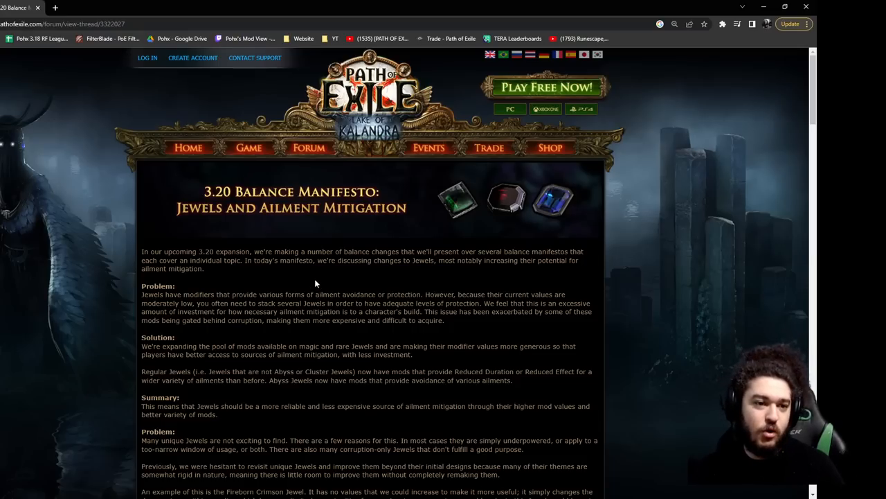